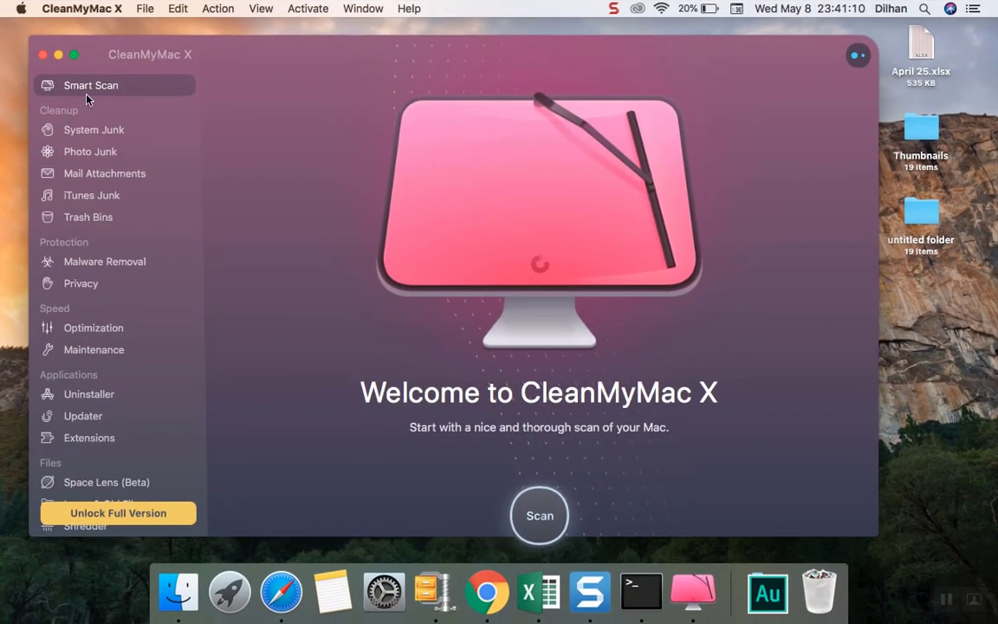
mouse_move(113, 95)
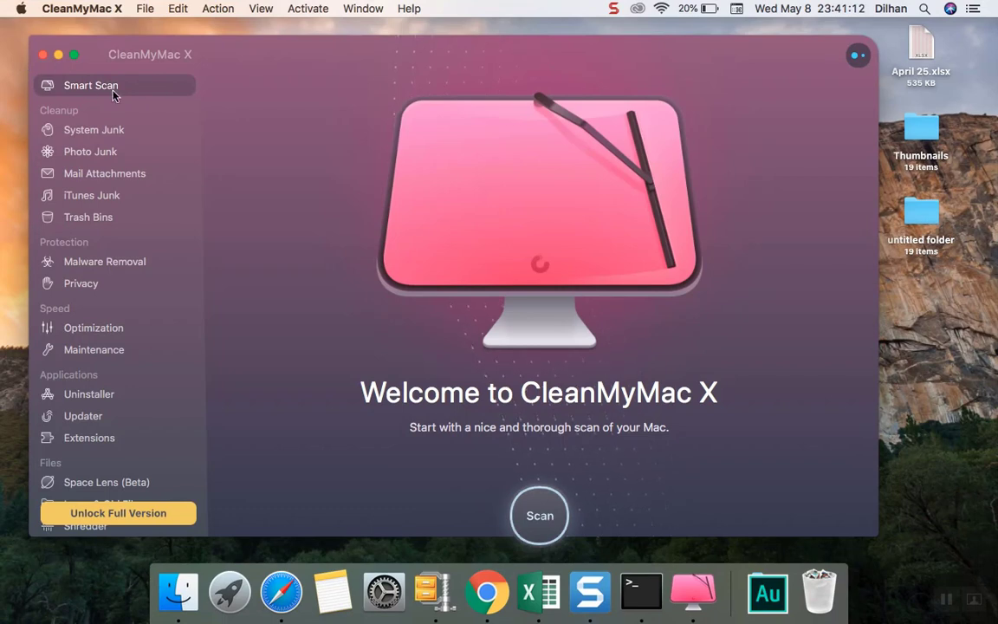
mouse_move(578, 412)
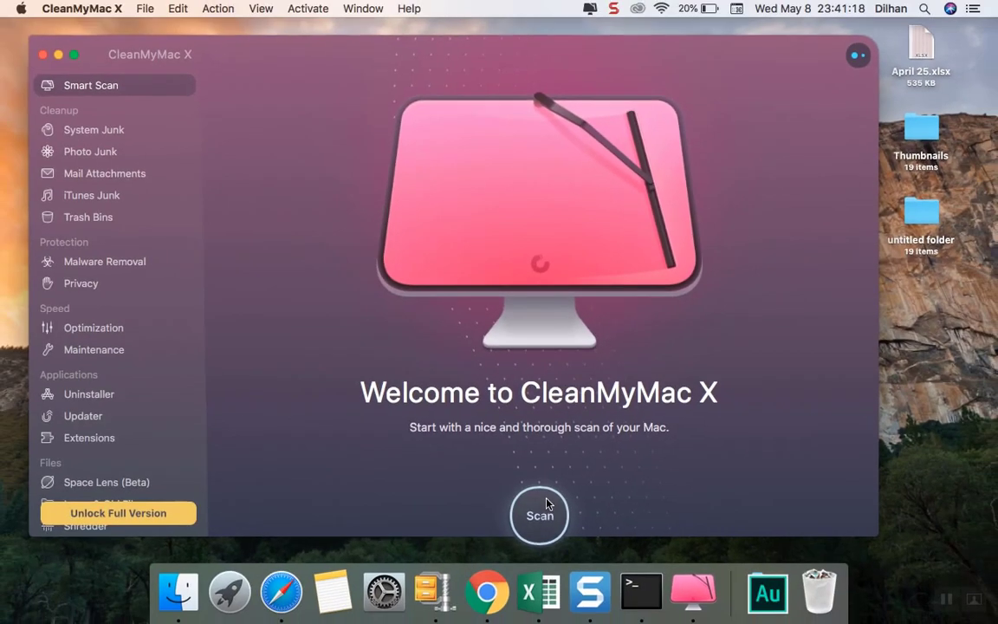
Step: Start a Smart Scan, finding 690.6 MB of junk, no threats and 3 speed tasks
click(539, 515)
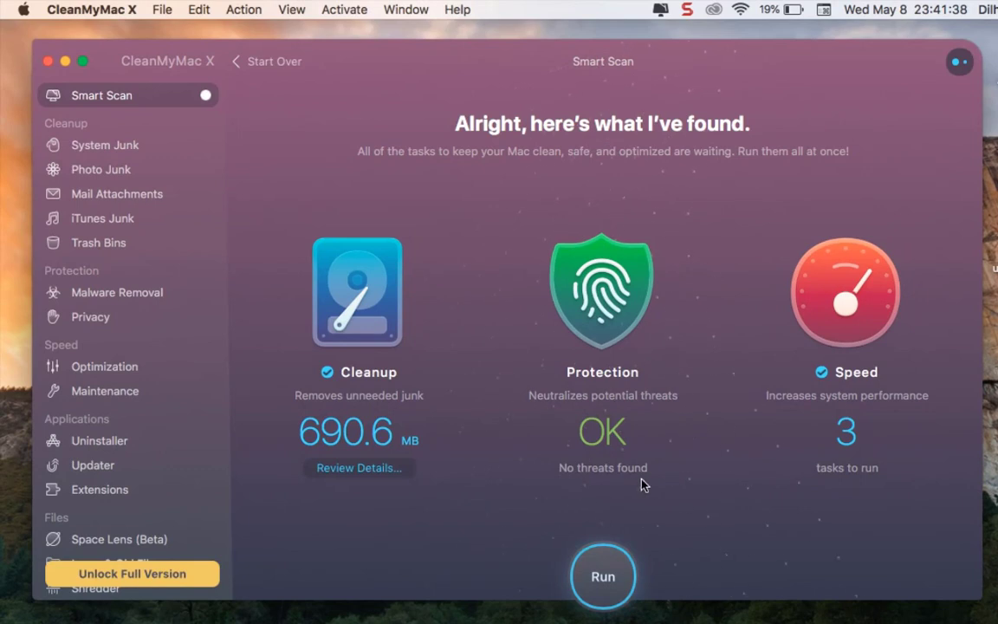
mouse_move(691, 533)
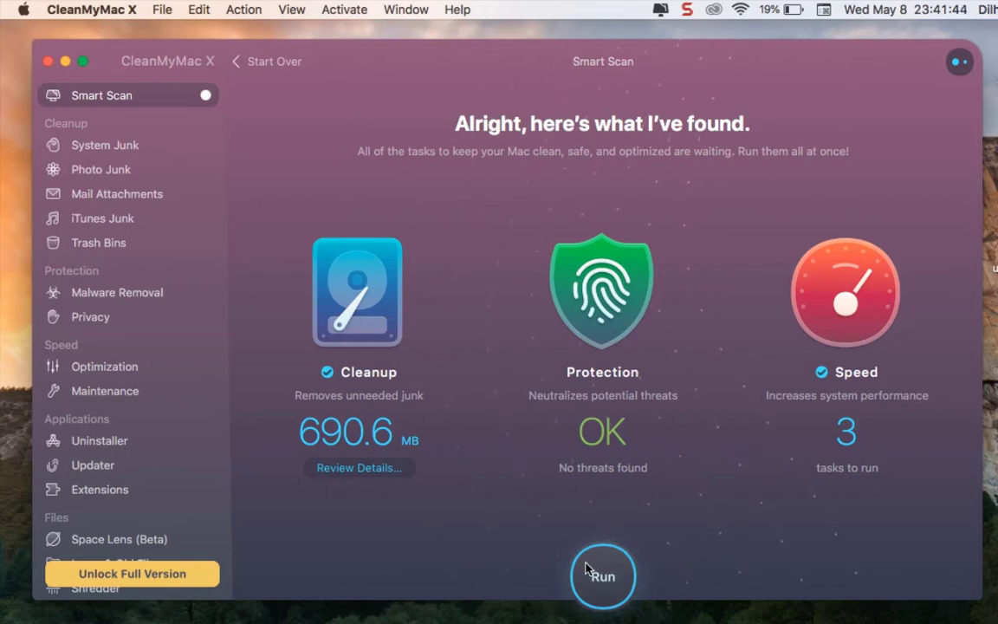
Step: Run the scan's tasks, quitting Safari, removing 506.3 MB of junk and dismissing the trial-over prompt
click(602, 575)
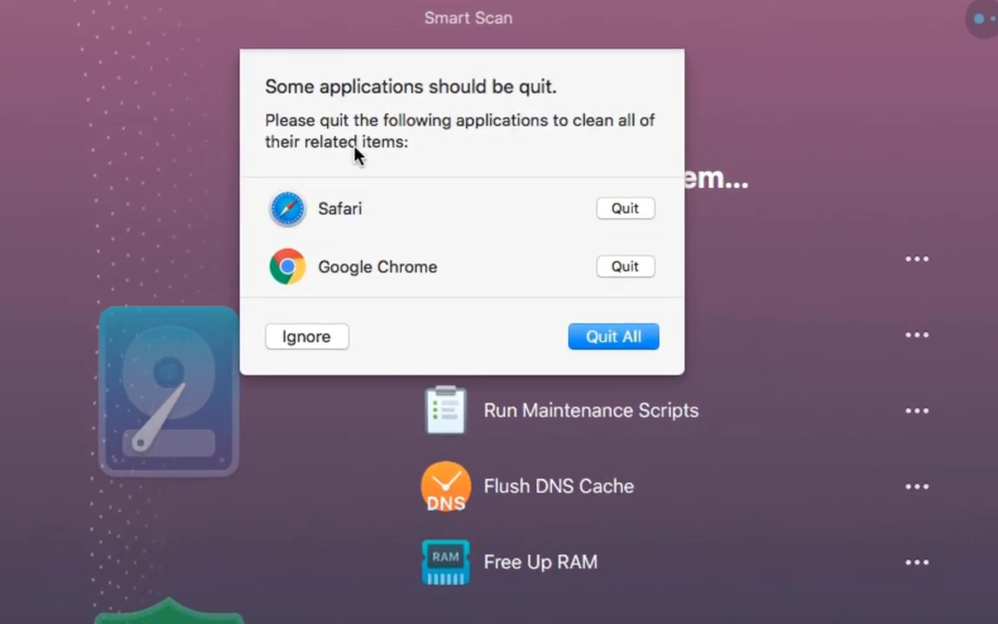
mouse_move(589, 139)
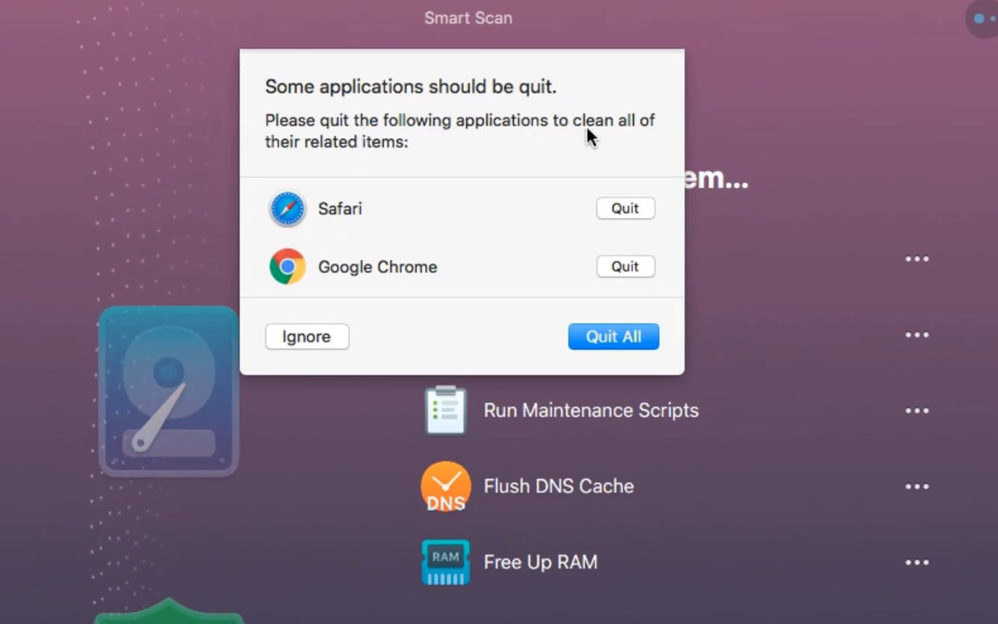
mouse_move(329, 166)
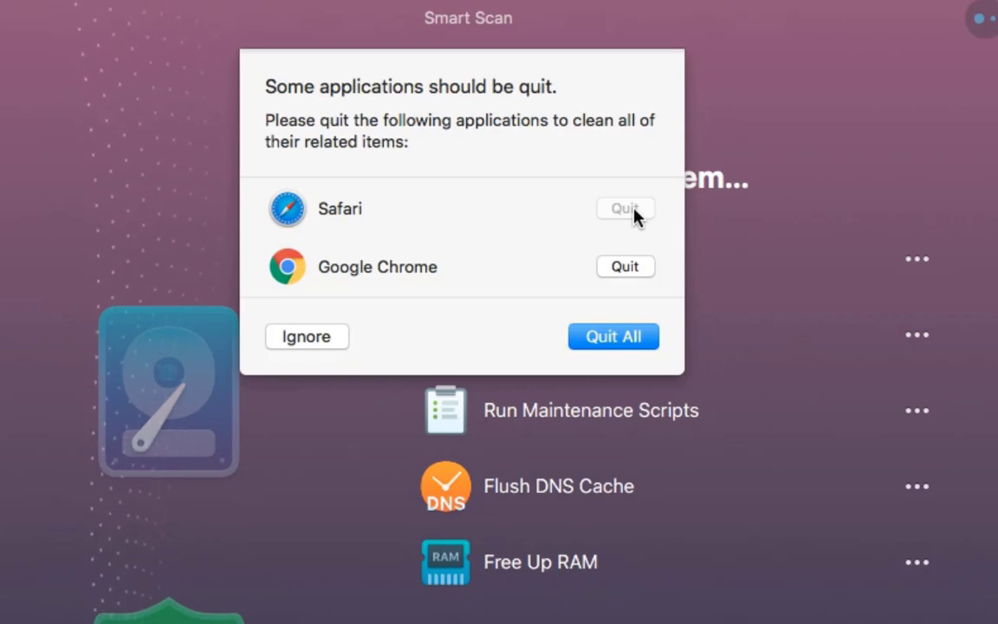
click(625, 208)
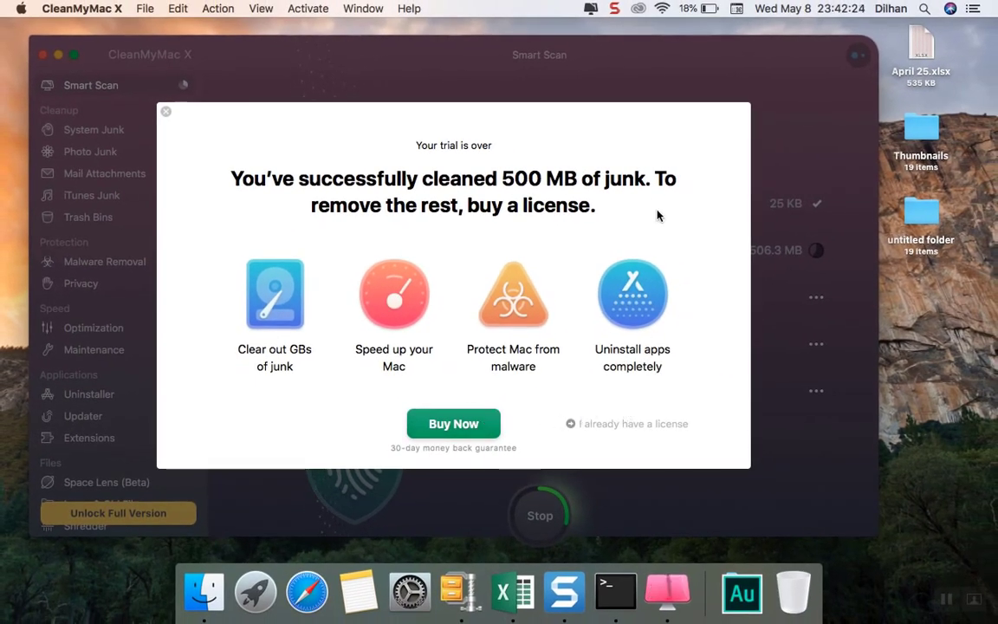
click(166, 111)
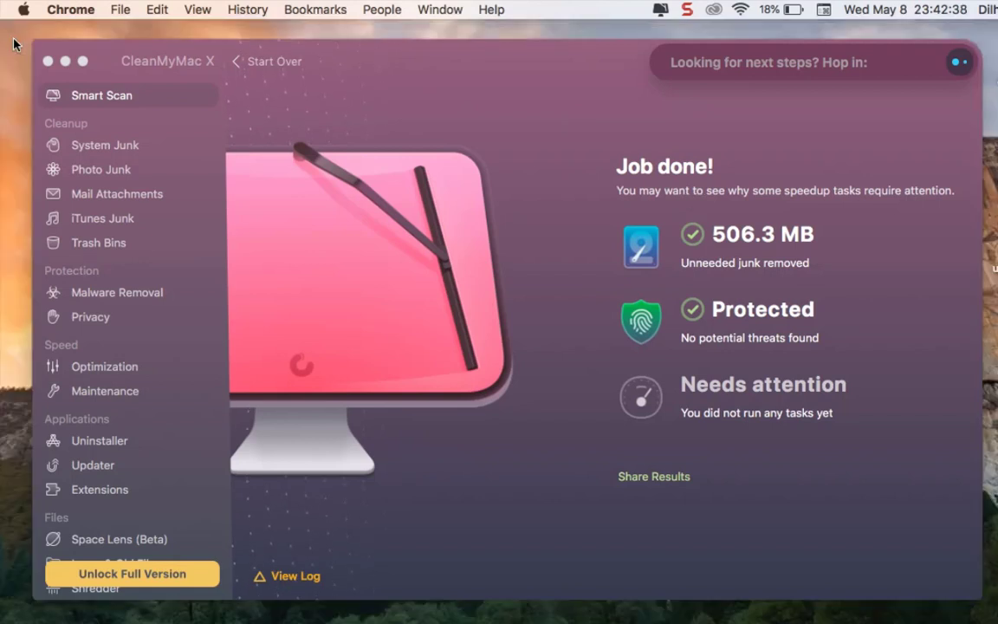
mouse_move(627, 497)
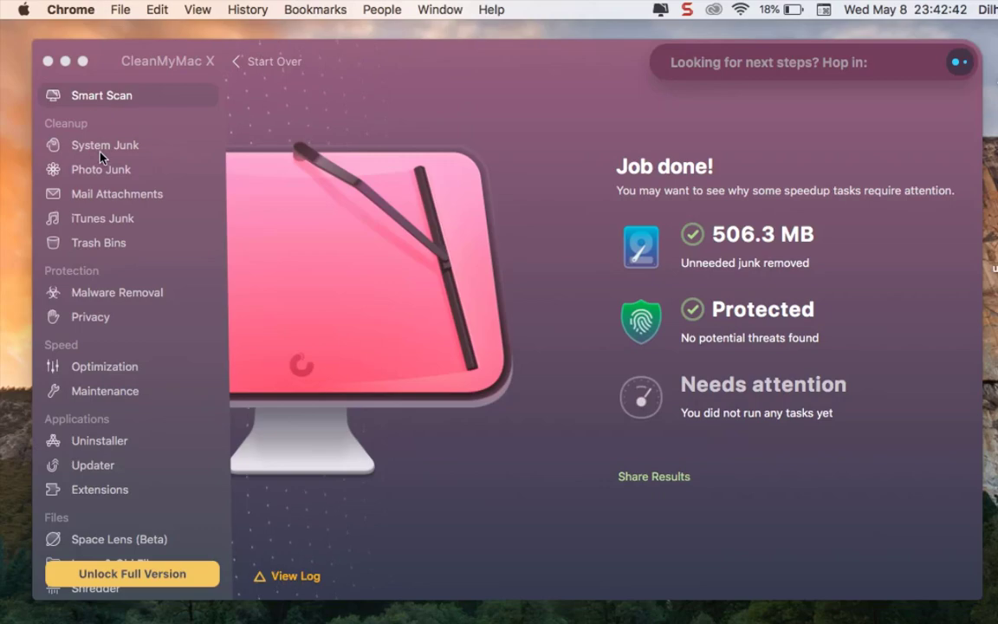
Step: Review System Junk's 190.6 MB result and the Photo Junk module, which finds no photo library
click(104, 145)
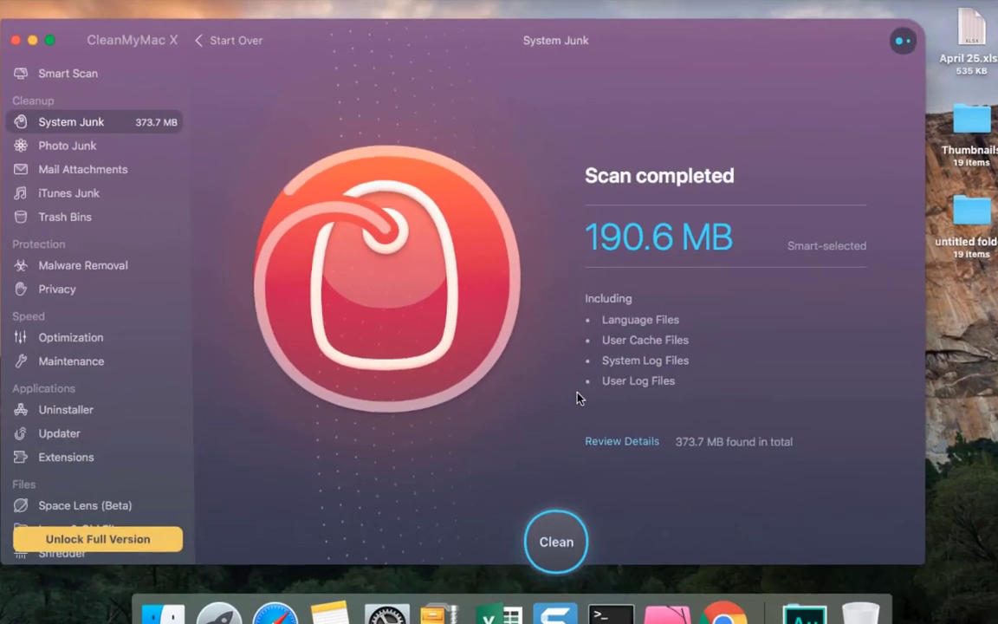
click(90, 150)
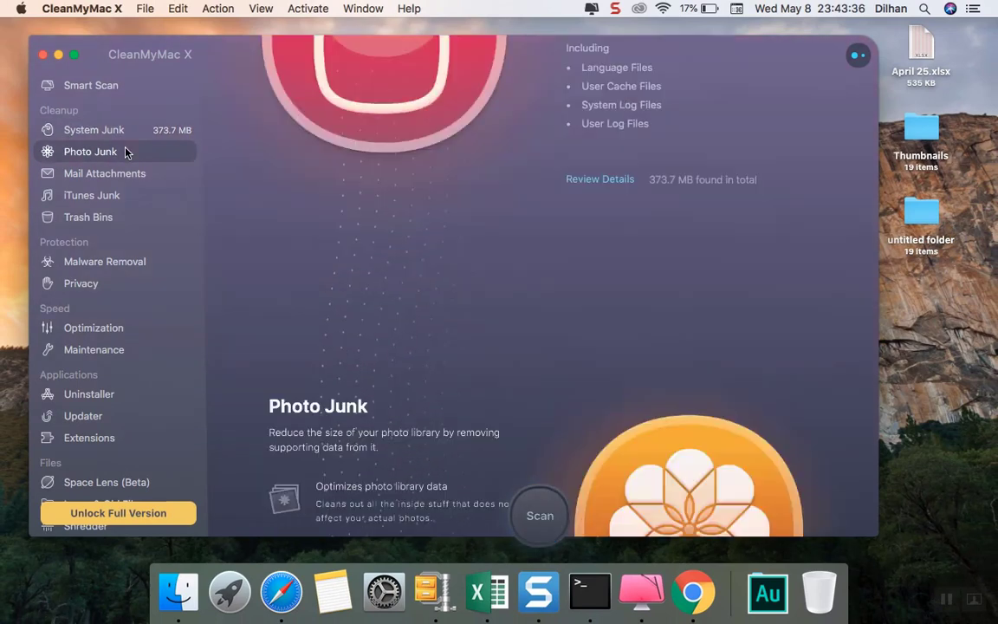
click(90, 151)
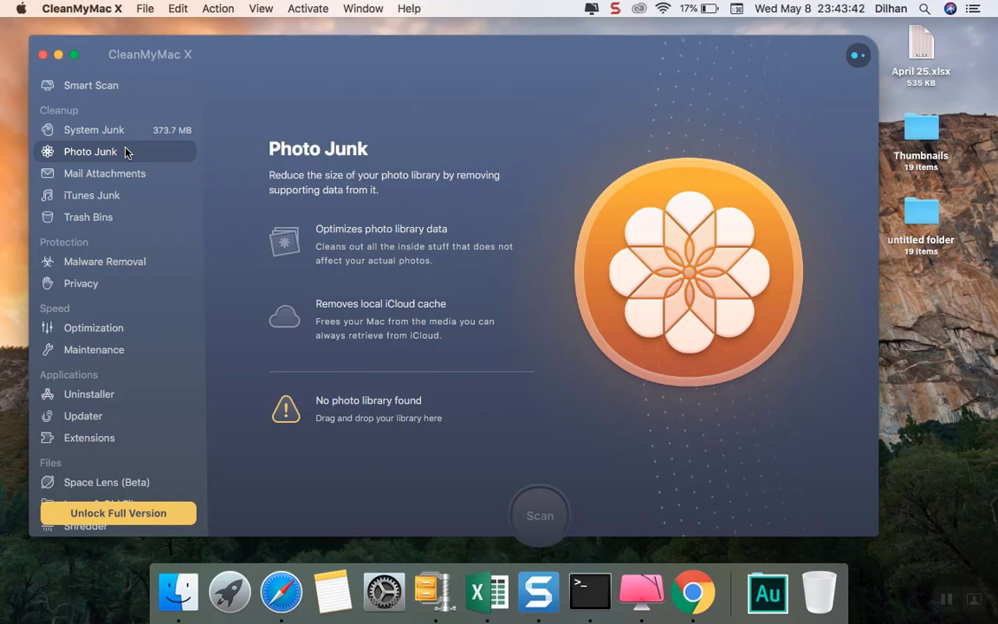
mouse_move(492, 568)
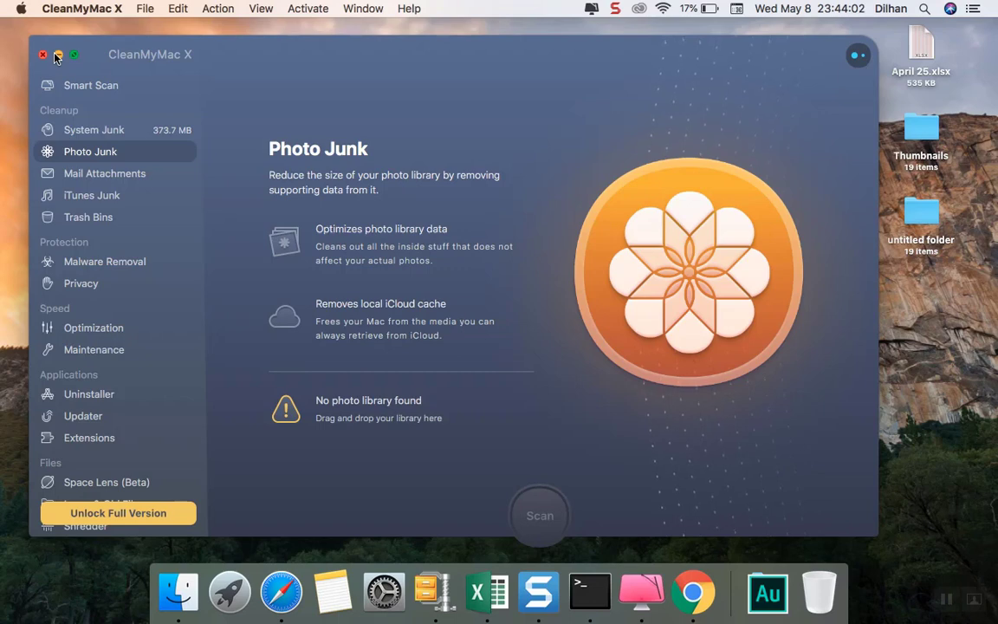
mouse_move(112, 180)
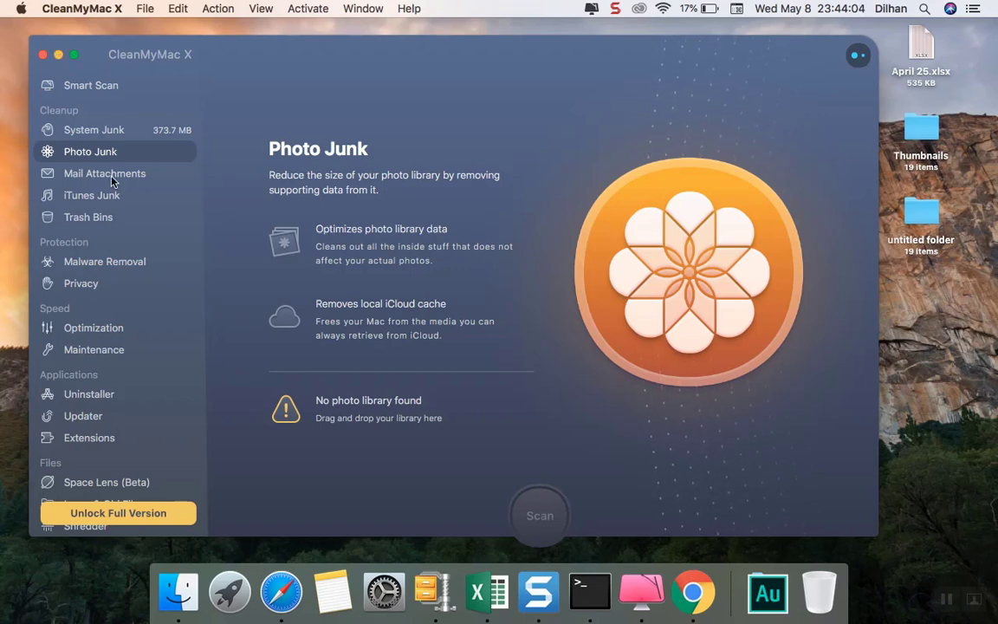
Step: Scan Mail Attachments, which reports no excess local mail data
click(104, 173)
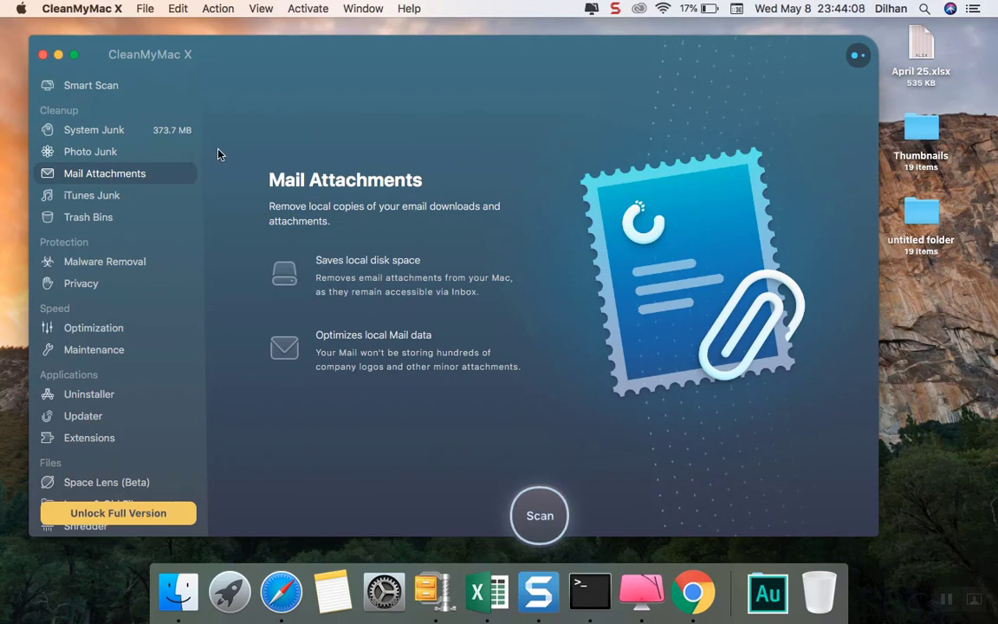
mouse_move(579, 571)
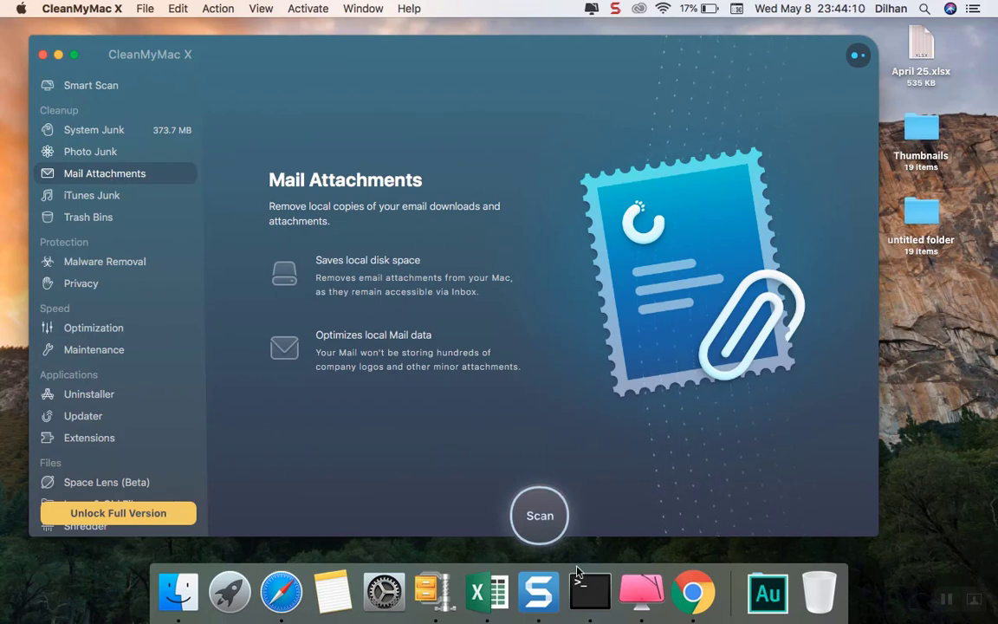
mouse_move(541, 514)
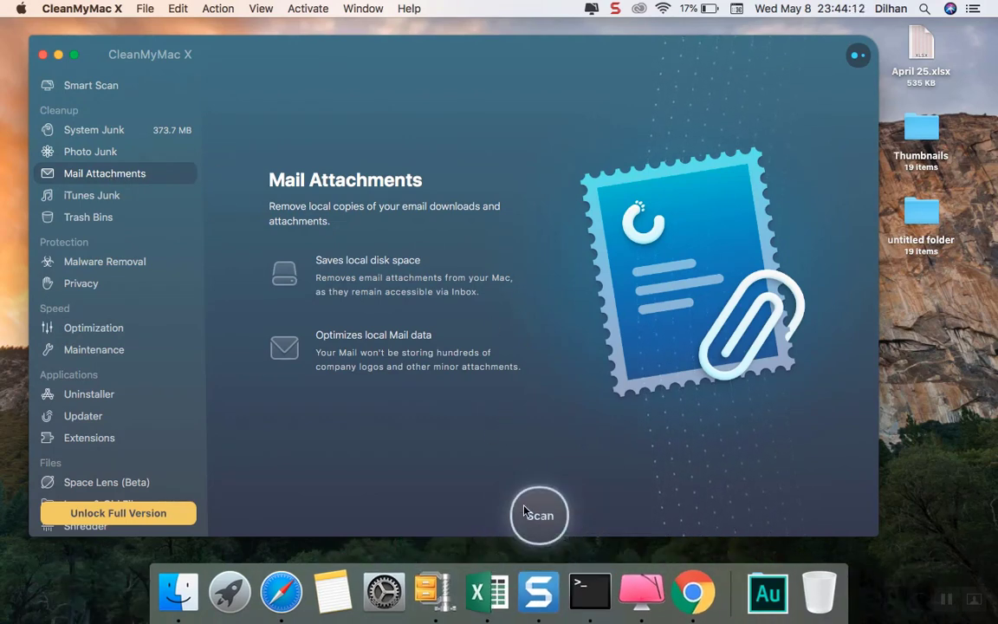
click(539, 515)
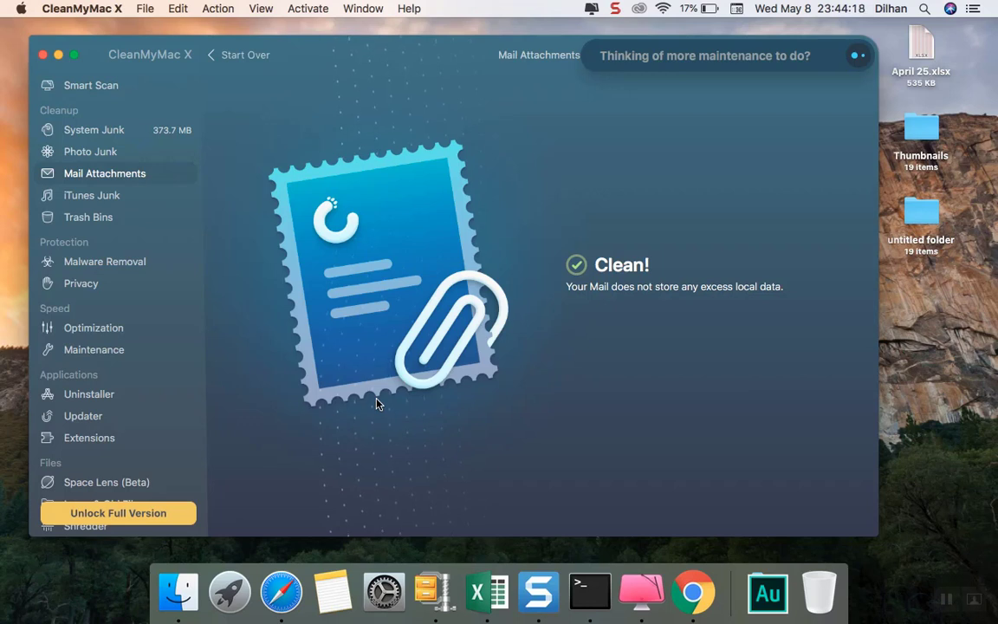
mouse_move(433, 264)
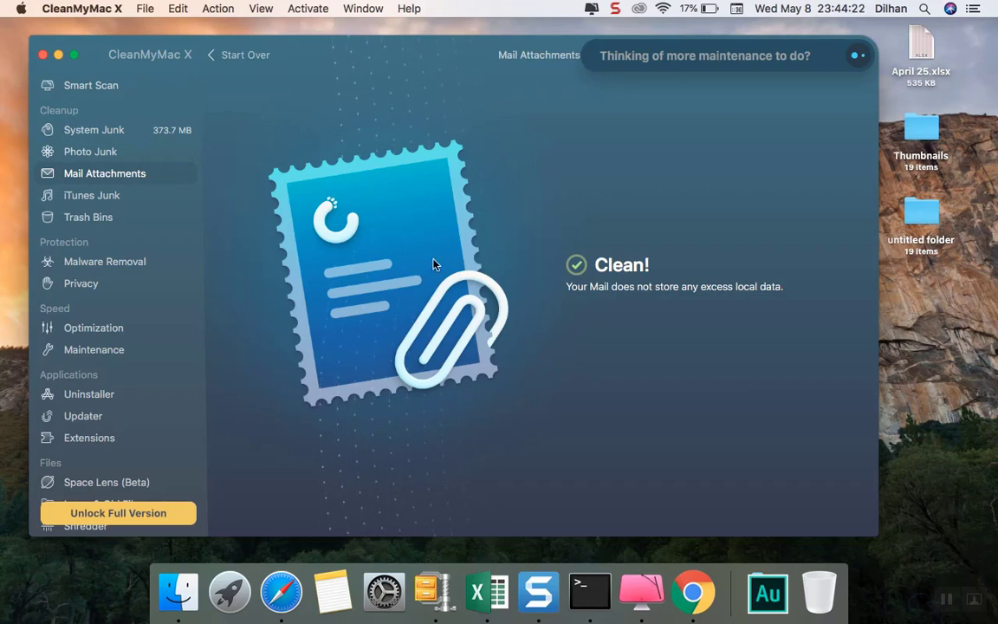
Step: Scan iTunes Junk, finding 316.8 MB of outdated data
click(90, 194)
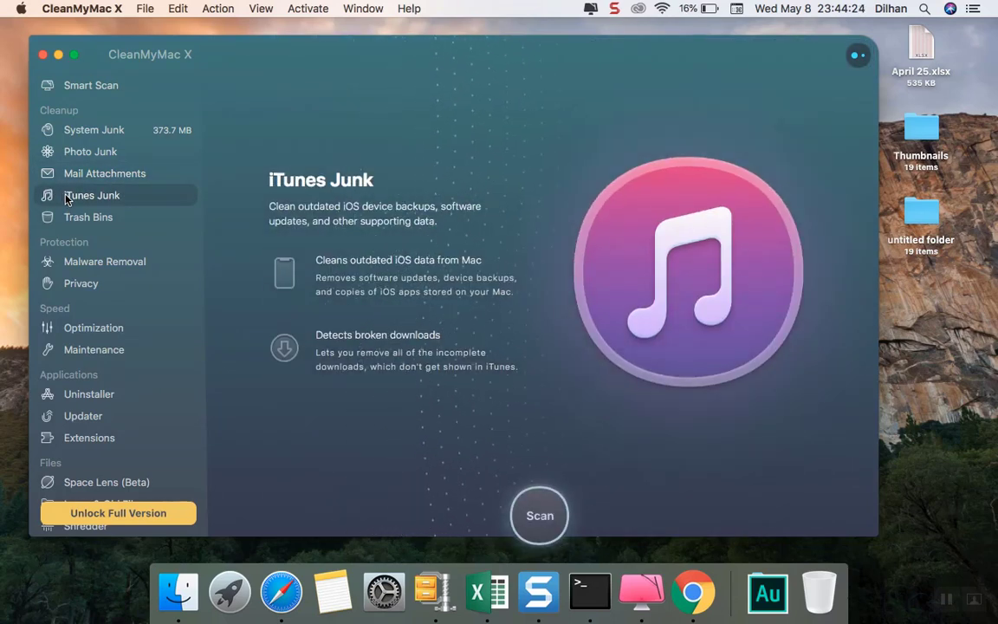
mouse_move(475, 258)
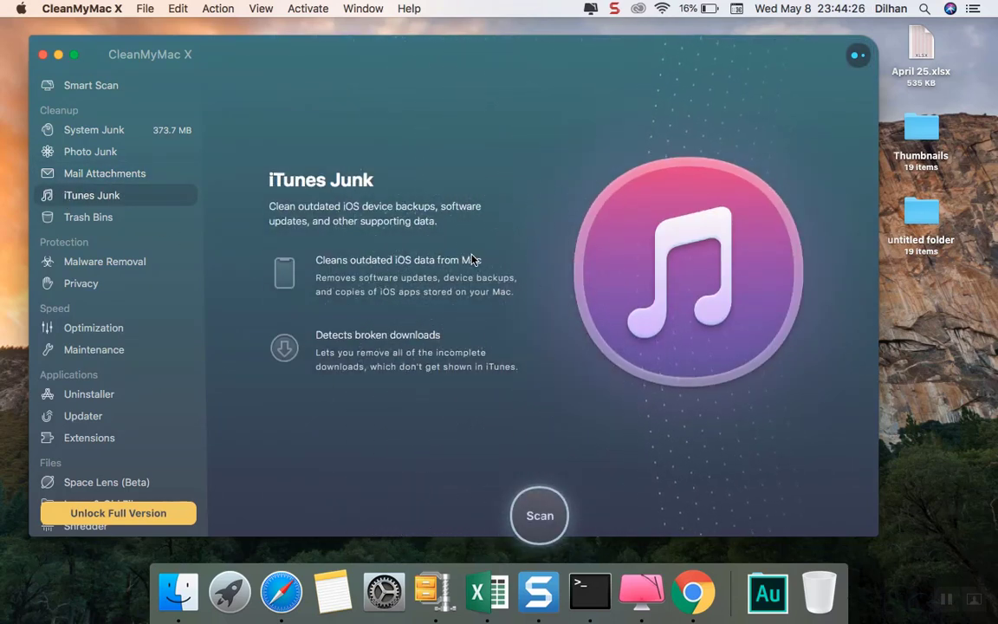
click(540, 515)
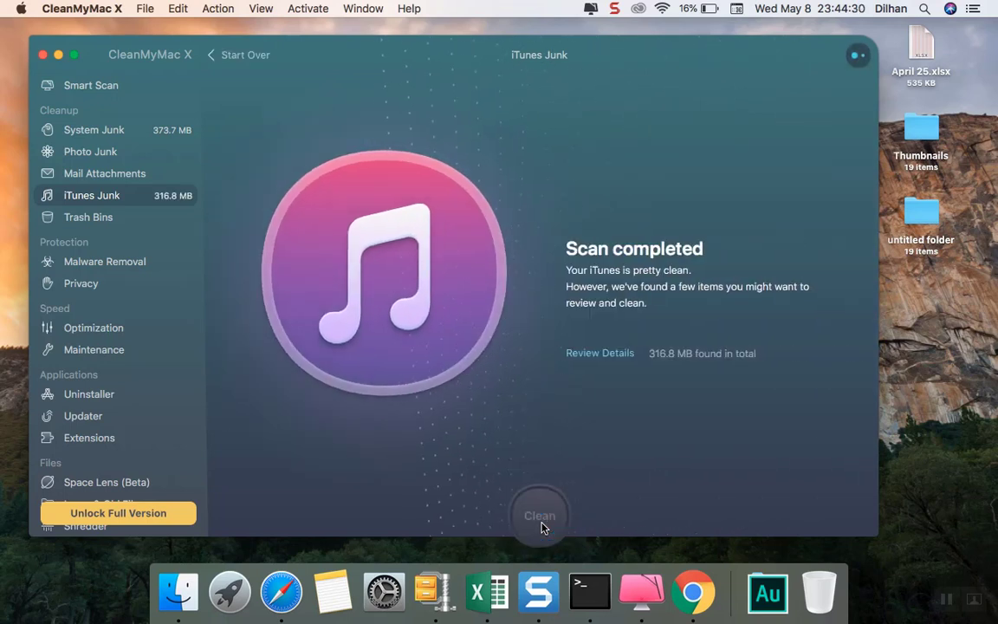
mouse_move(544, 504)
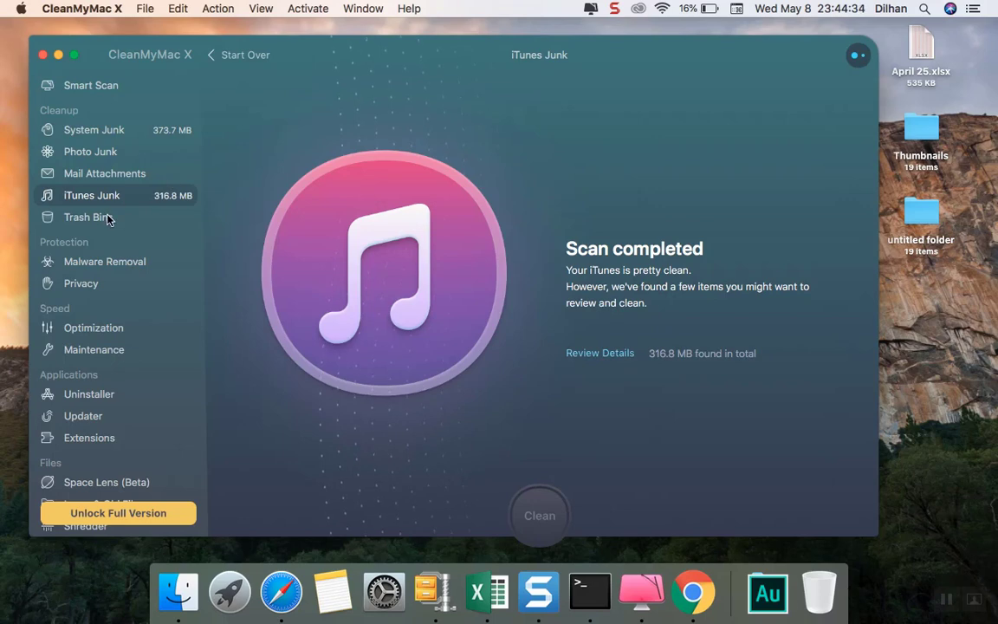
Step: Scan the Trash Bins, which reports every bin already empty
click(86, 216)
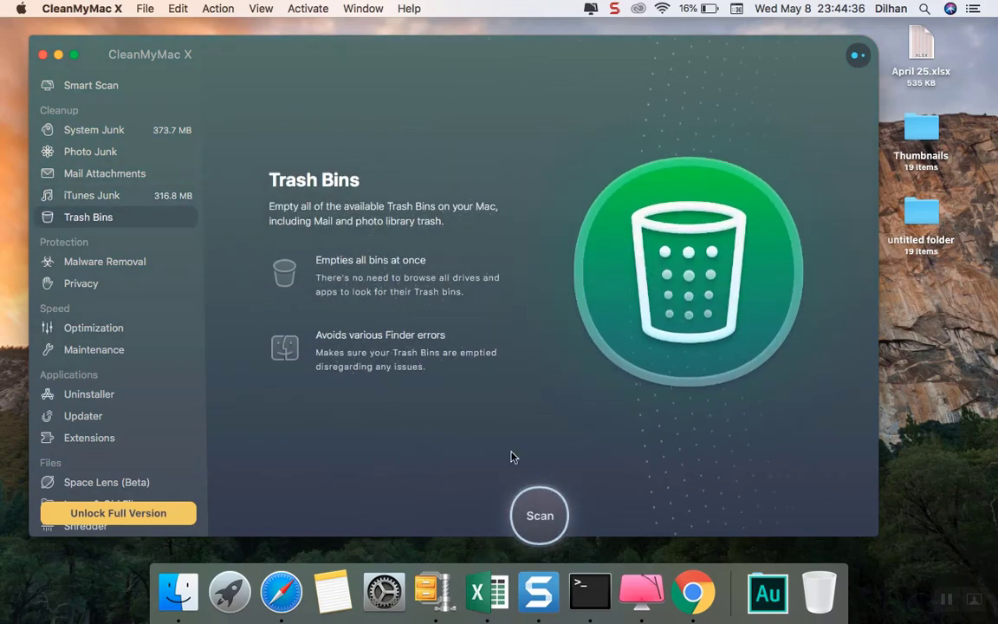
mouse_move(540, 514)
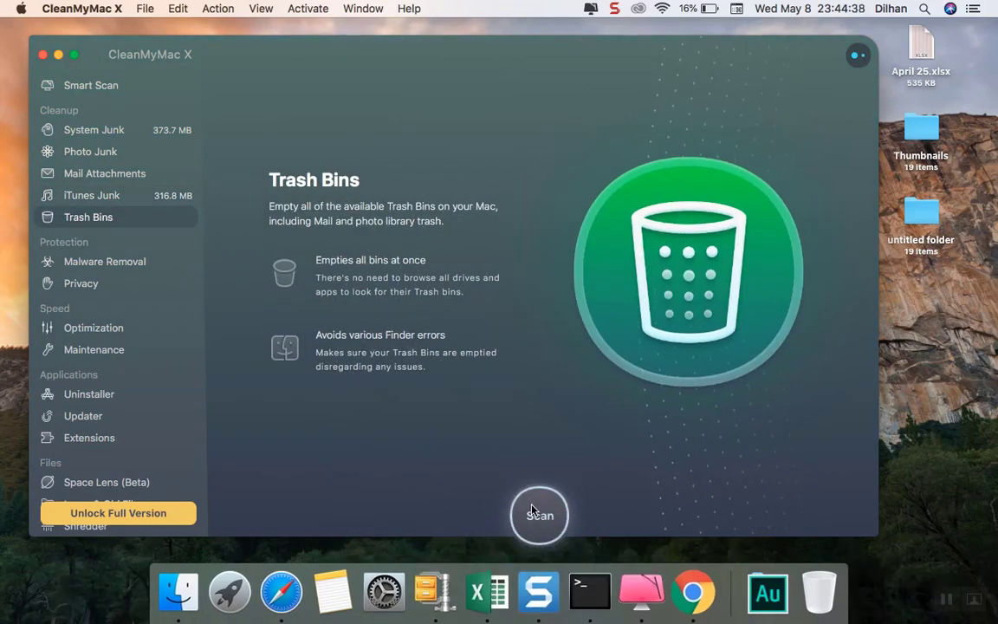
click(540, 514)
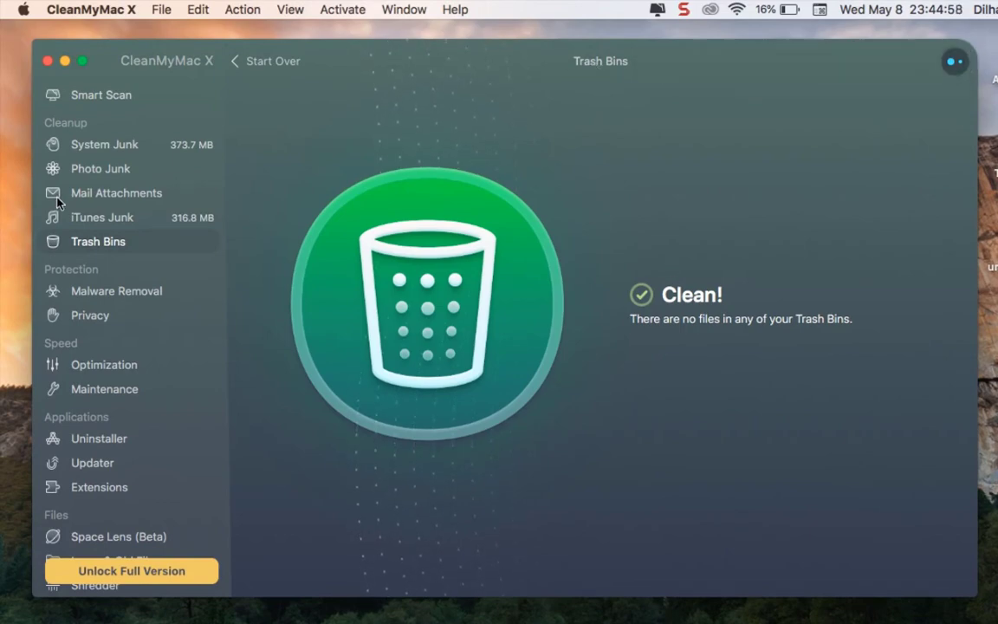
Step: Run the Malware Removal scan, which reports the Mac free of vulnerabilities
click(116, 291)
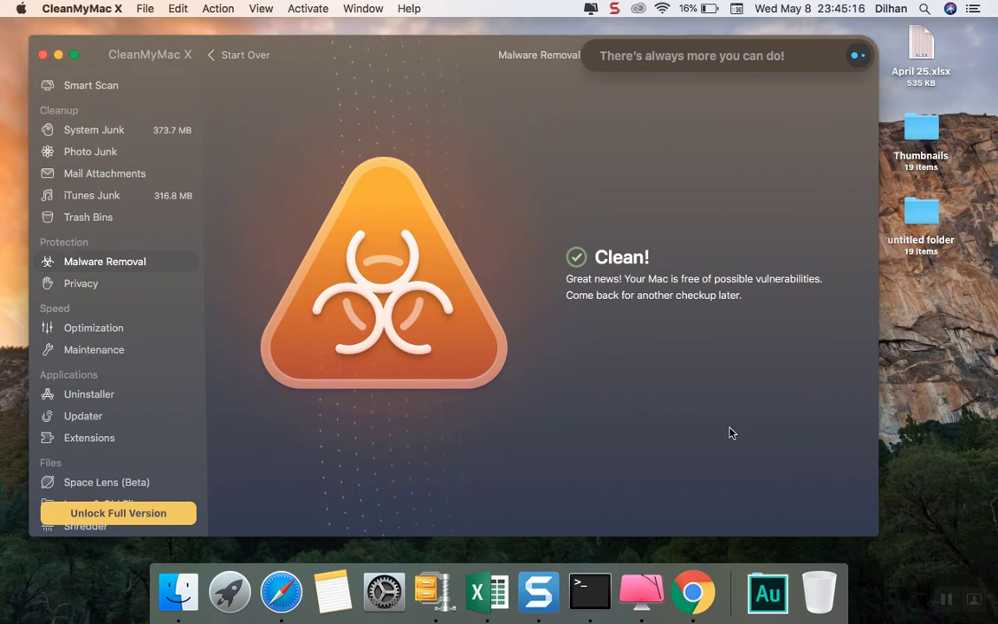
mouse_move(113, 298)
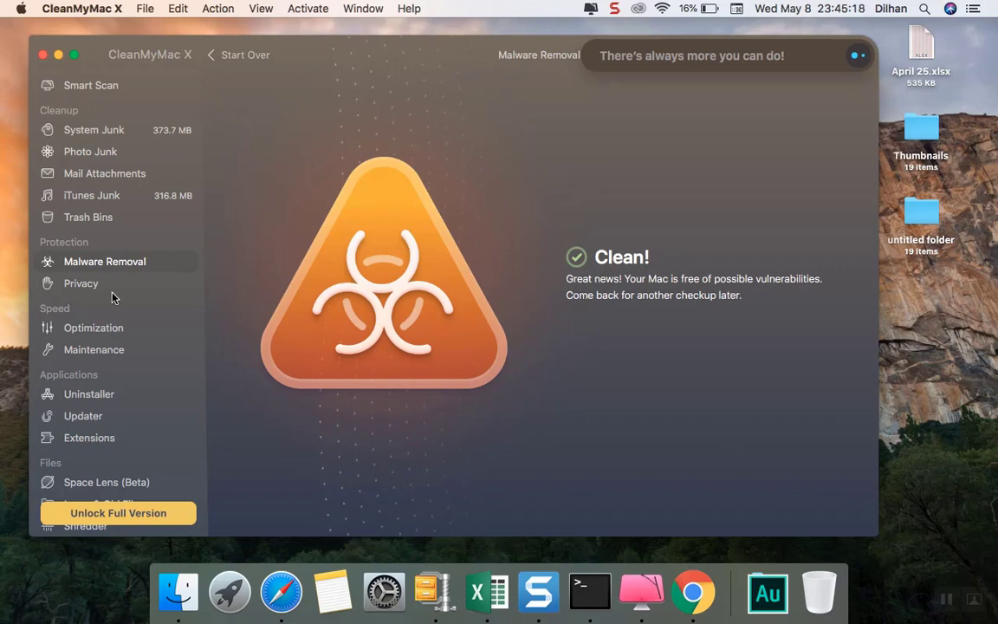
Step: Scan Privacy (143 items), quit both browsers, then switch to the Optimization overview
click(79, 284)
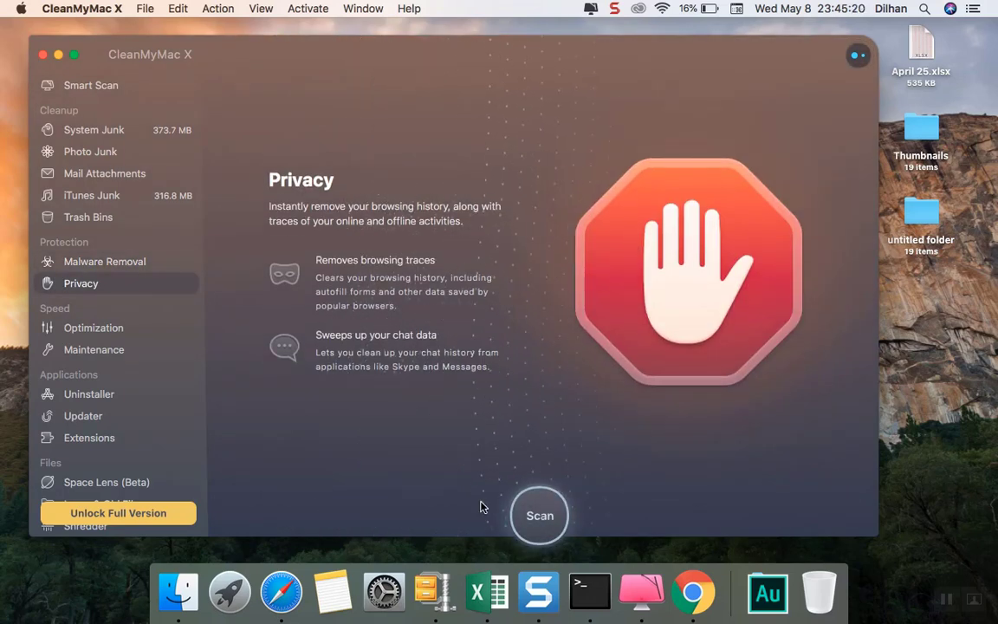
click(540, 514)
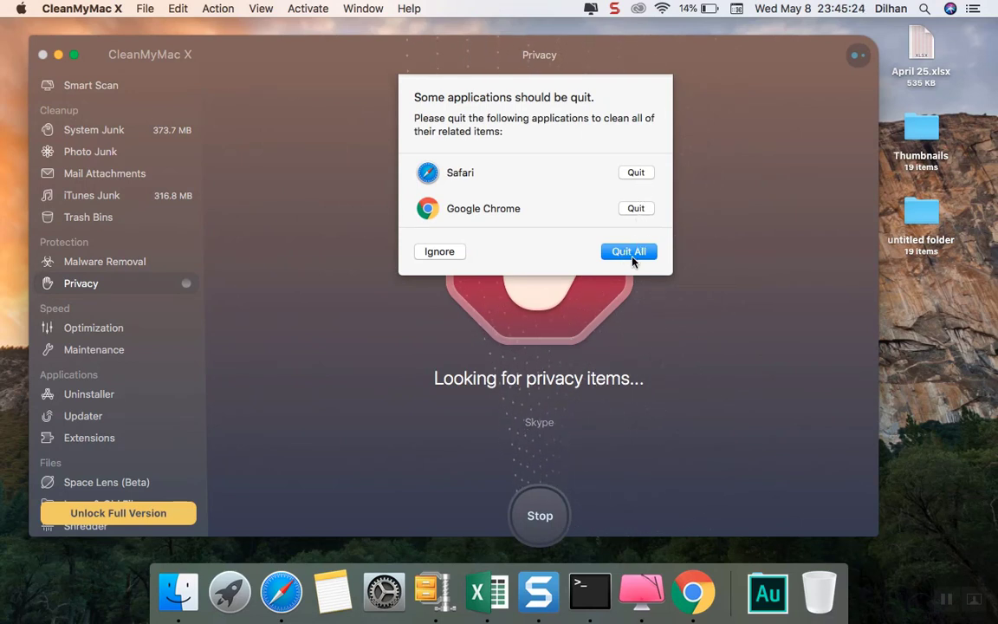
click(627, 252)
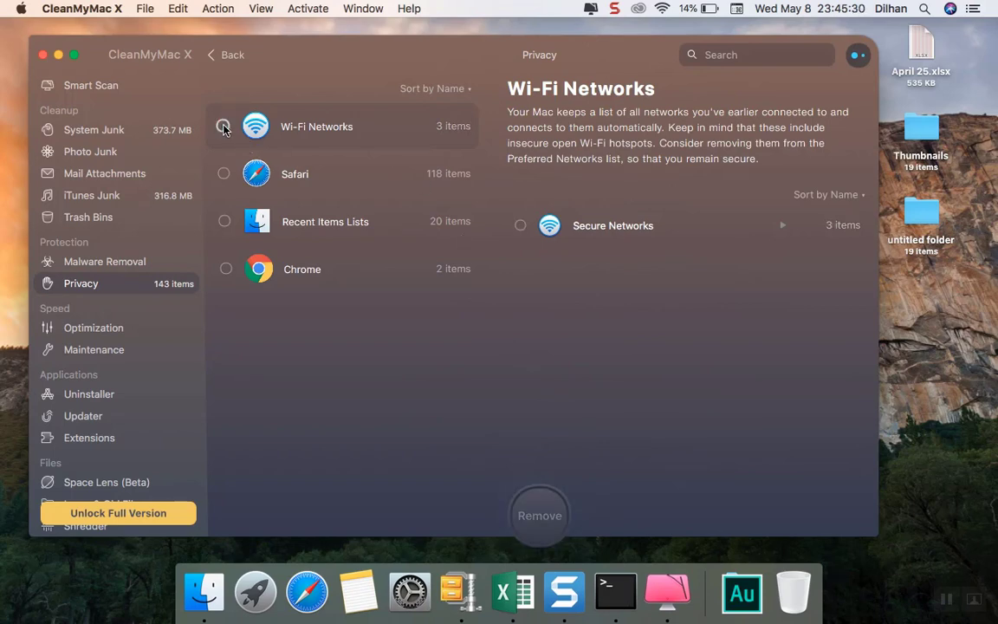
click(94, 328)
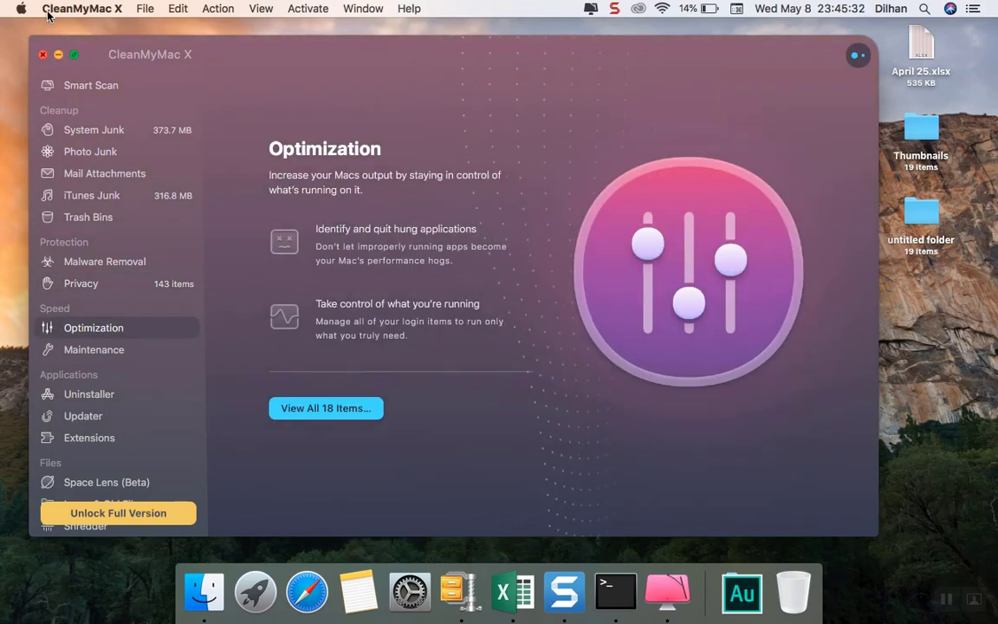
Step: Hide the CleanMyMac X window and bring the Finder desktop to the front
click(41, 54)
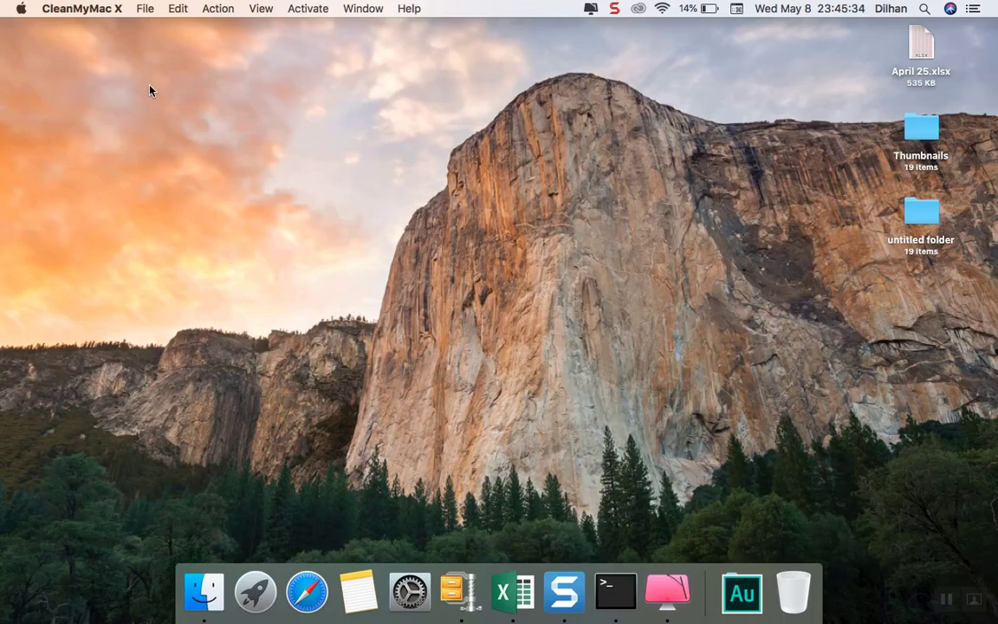
mouse_move(701, 7)
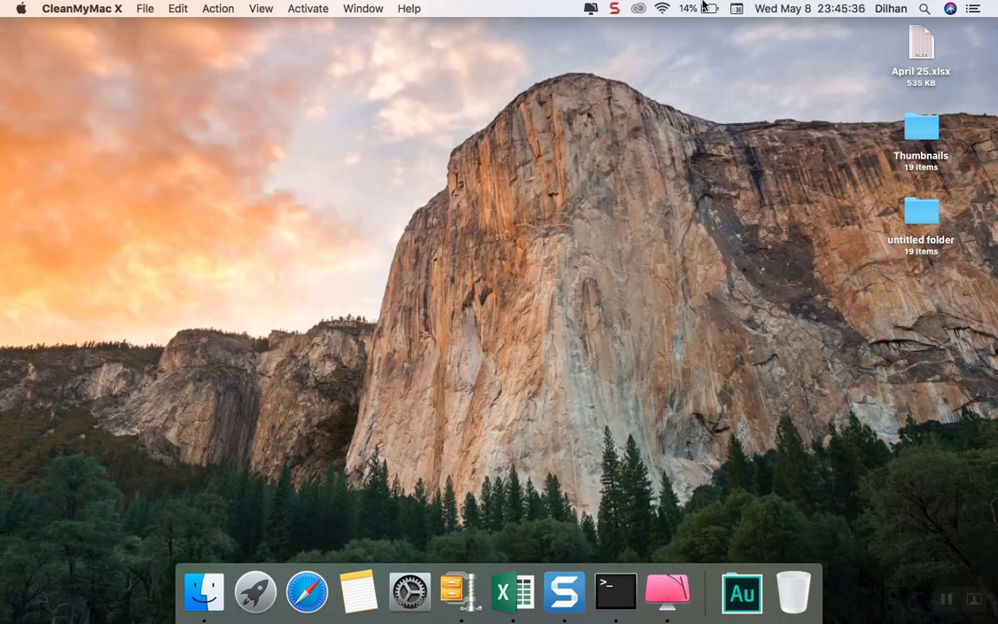
click(696, 7)
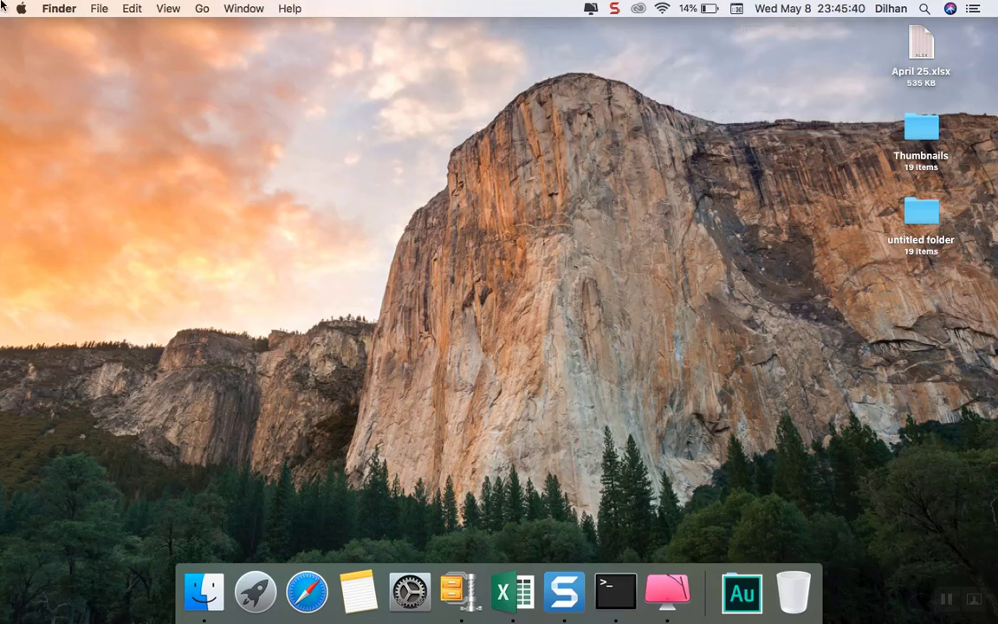
mouse_move(308, 279)
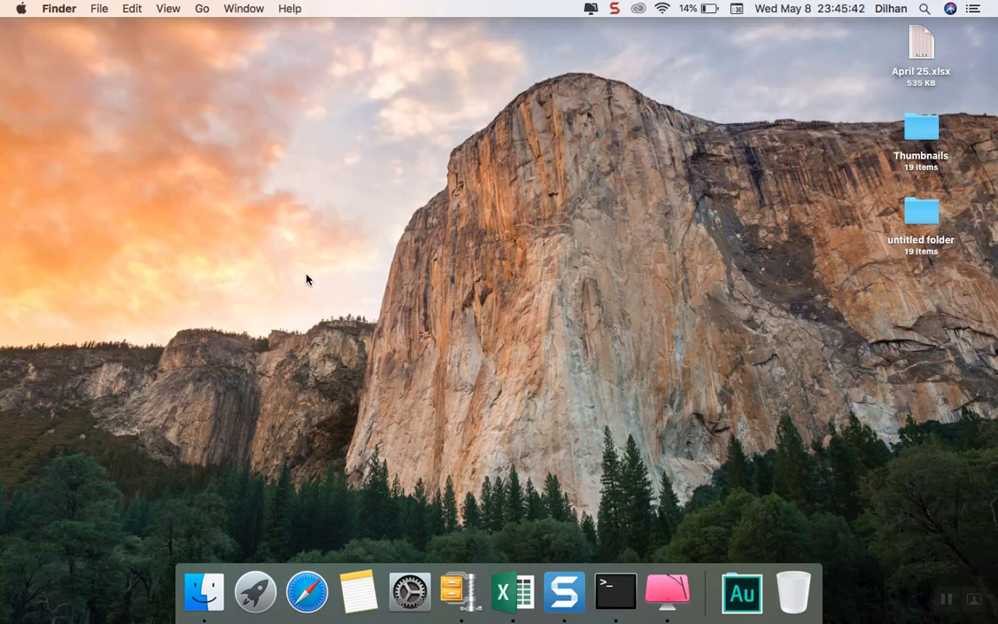
Step: Reopen CleanMyMac X's Maintenance and tick Free Up RAM and Run Maintenance Scripts, scrolling to the remaining tasks
click(667, 593)
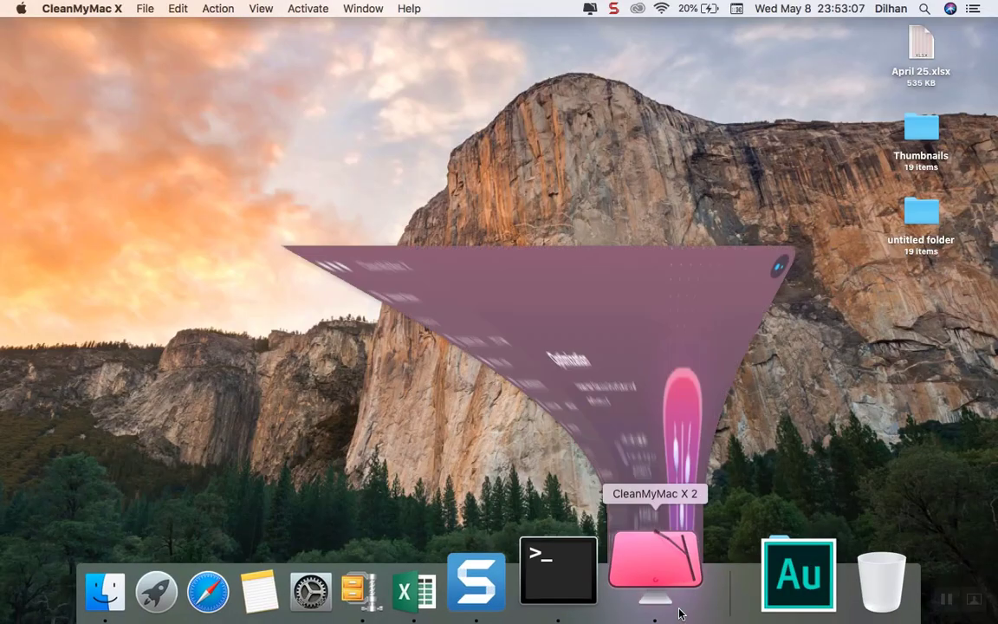
click(655, 563)
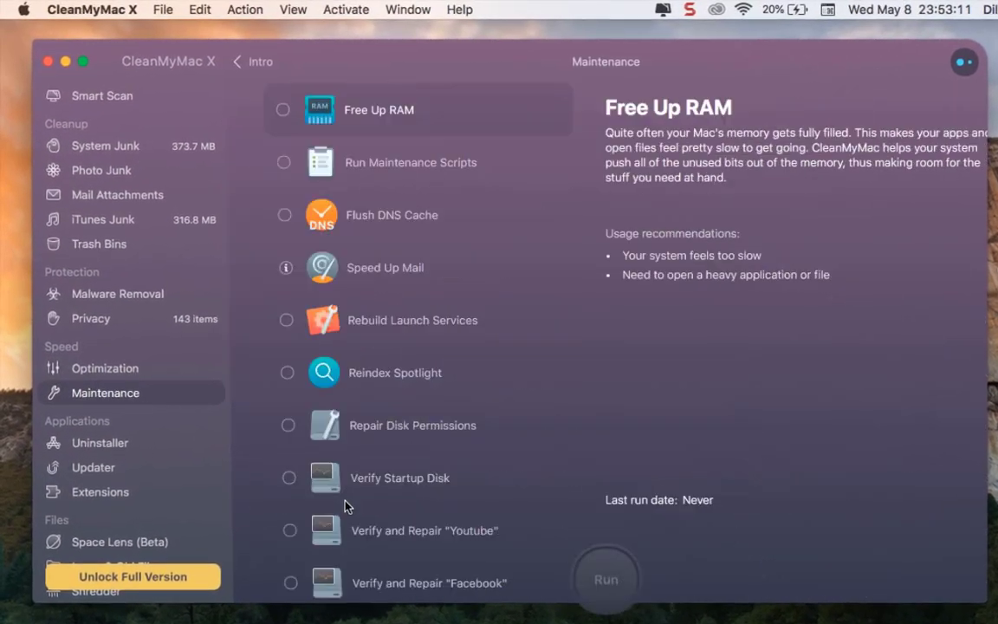
click(284, 110)
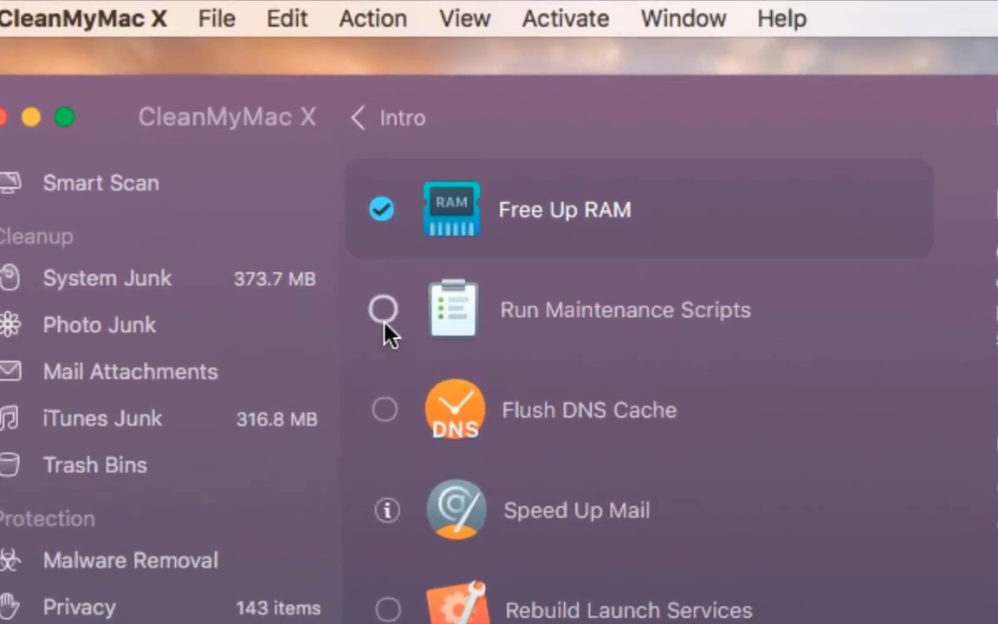
click(383, 309)
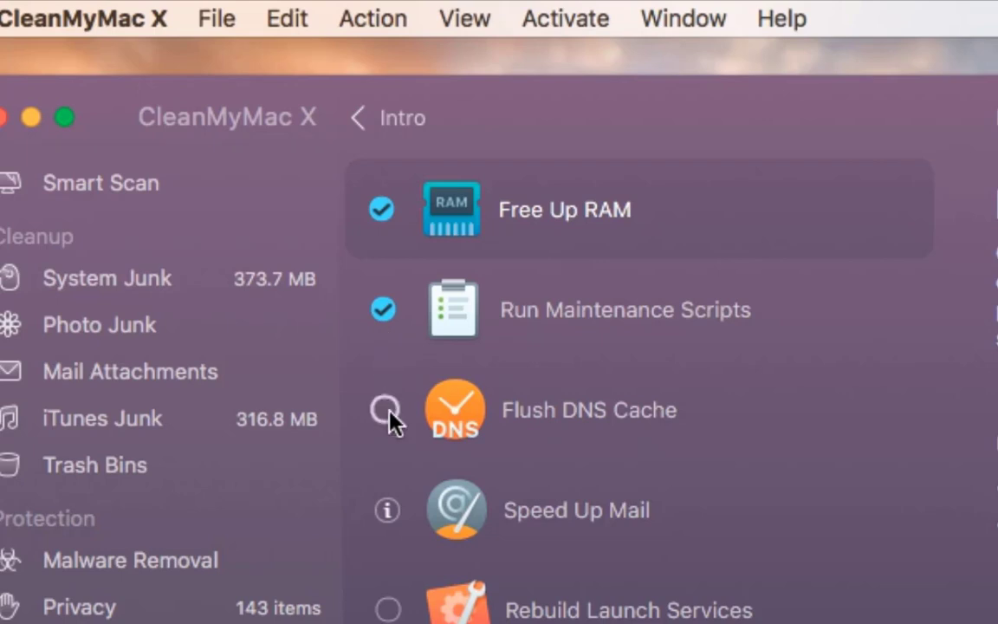
scroll(down, 3)
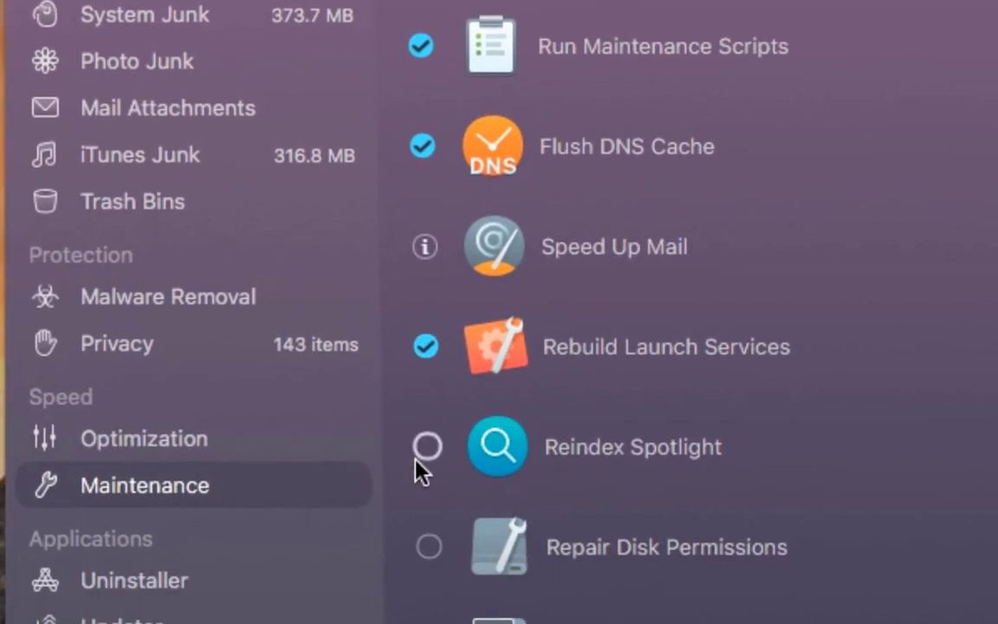
scroll(down, 3)
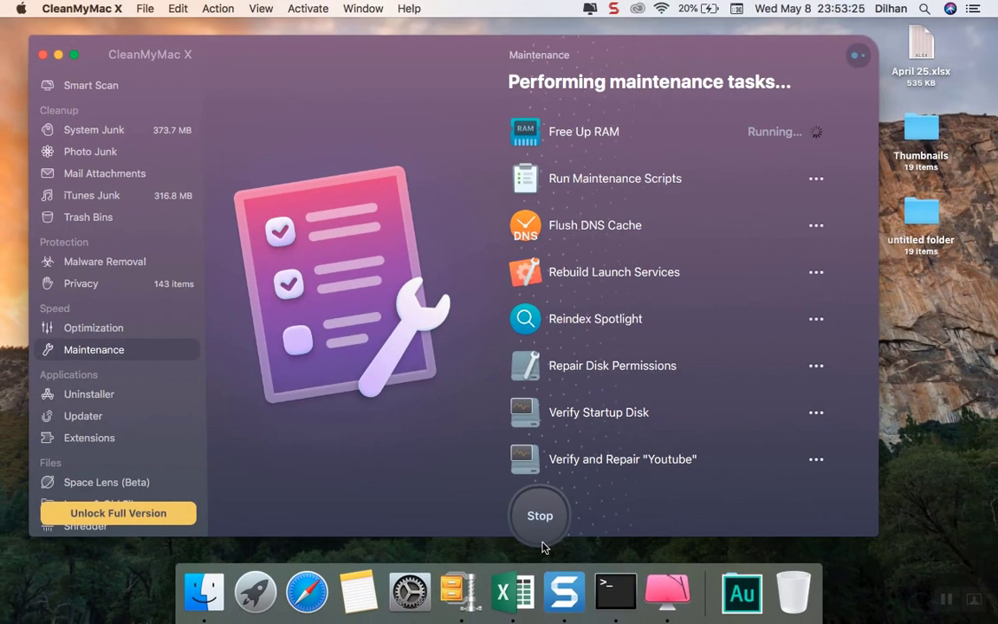
mouse_move(253, 421)
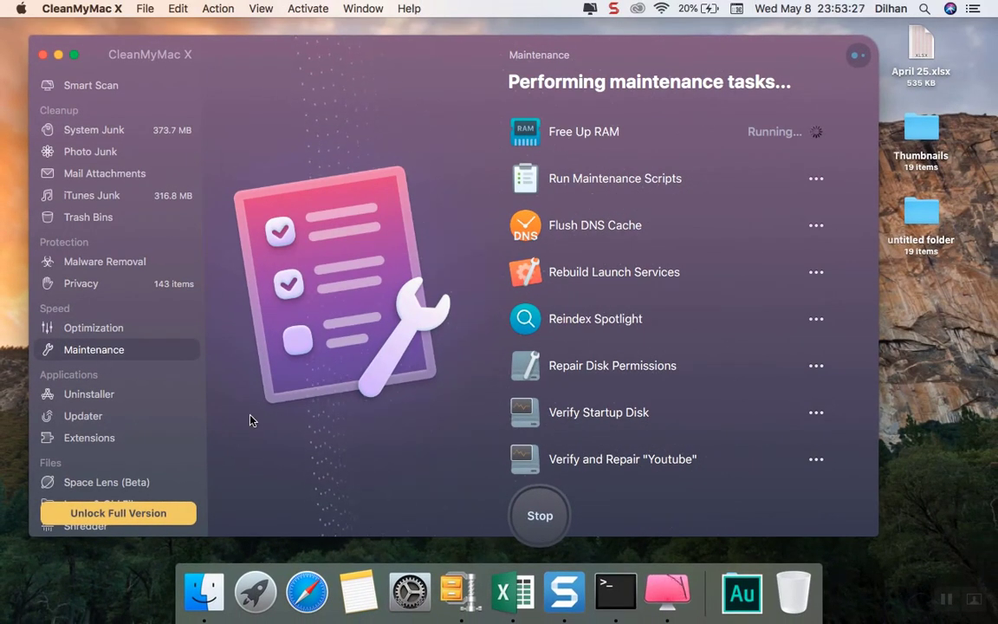
mouse_move(338, 303)
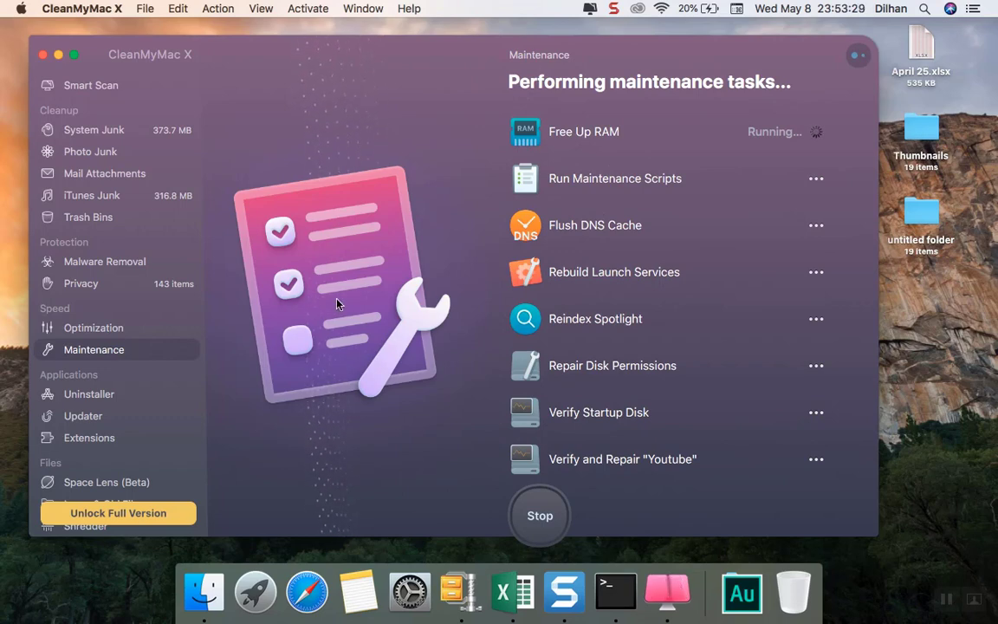
mouse_move(672, 575)
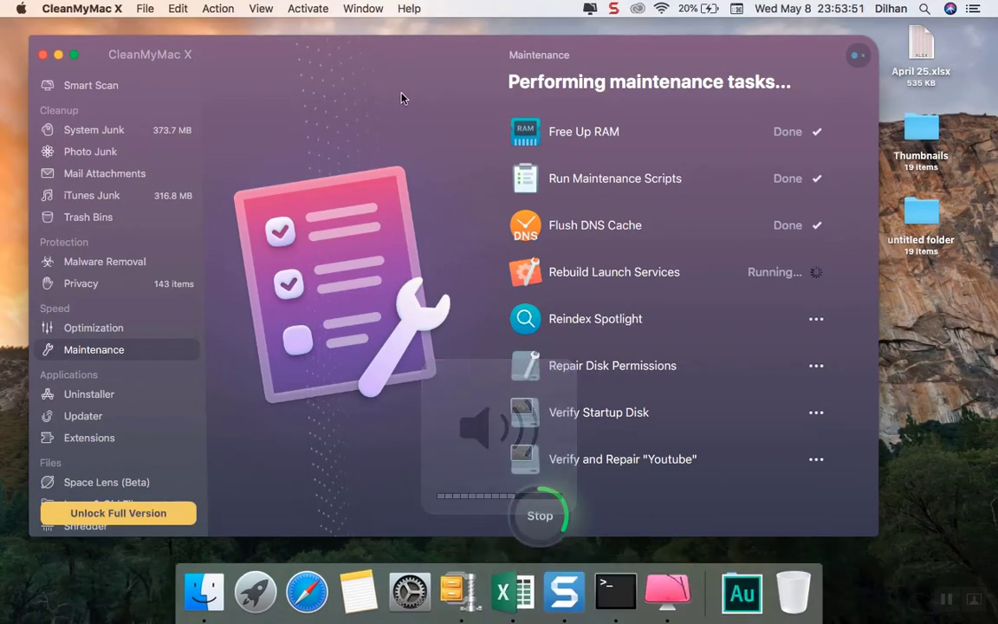
mouse_move(426, 225)
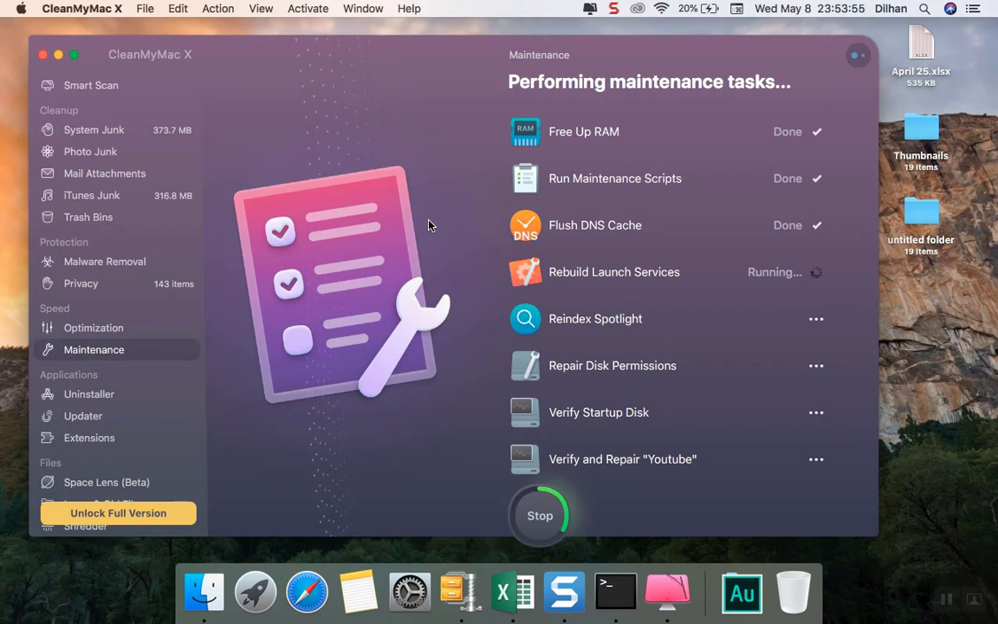
Step: In Uninstaller, mark VLC.app and start its uninstall
click(89, 394)
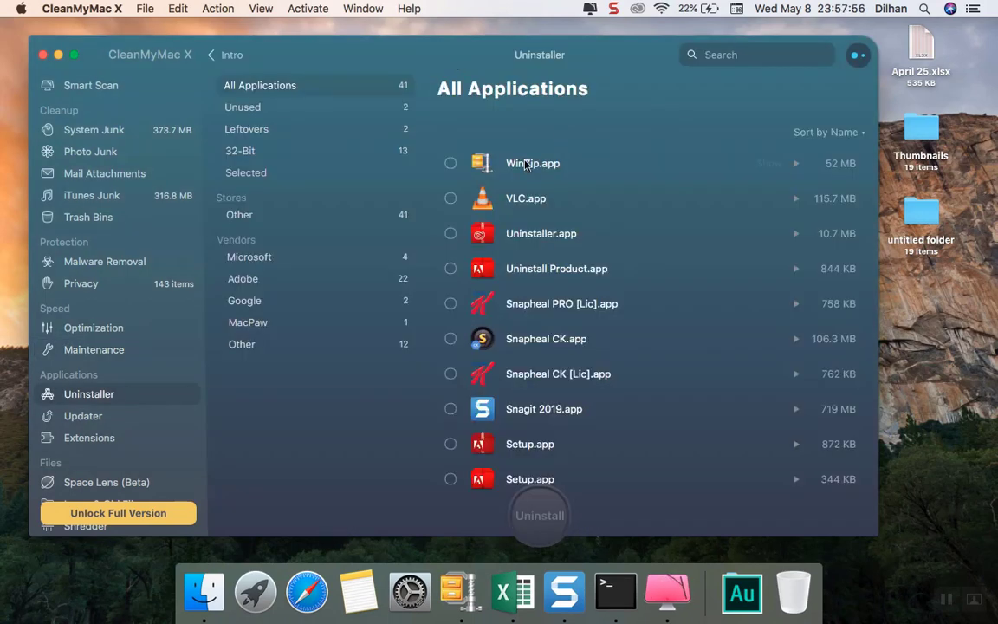
click(450, 197)
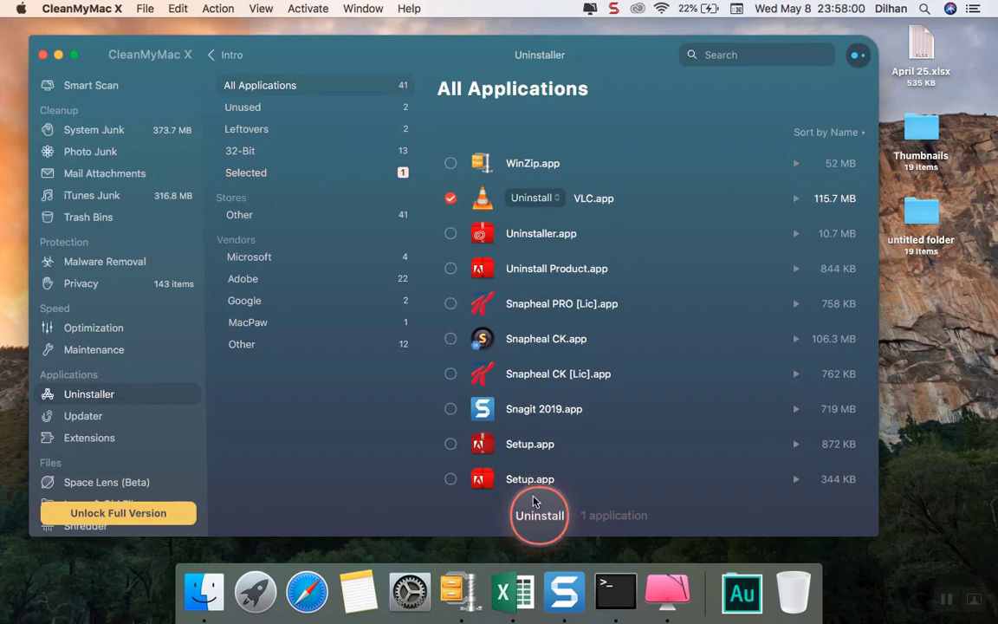
mouse_move(542, 532)
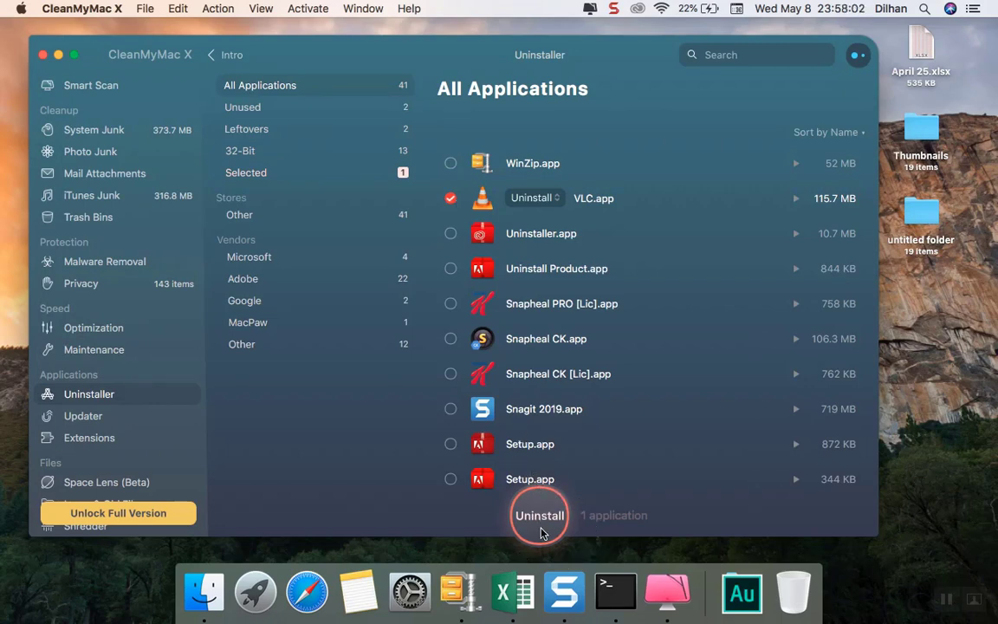
click(538, 514)
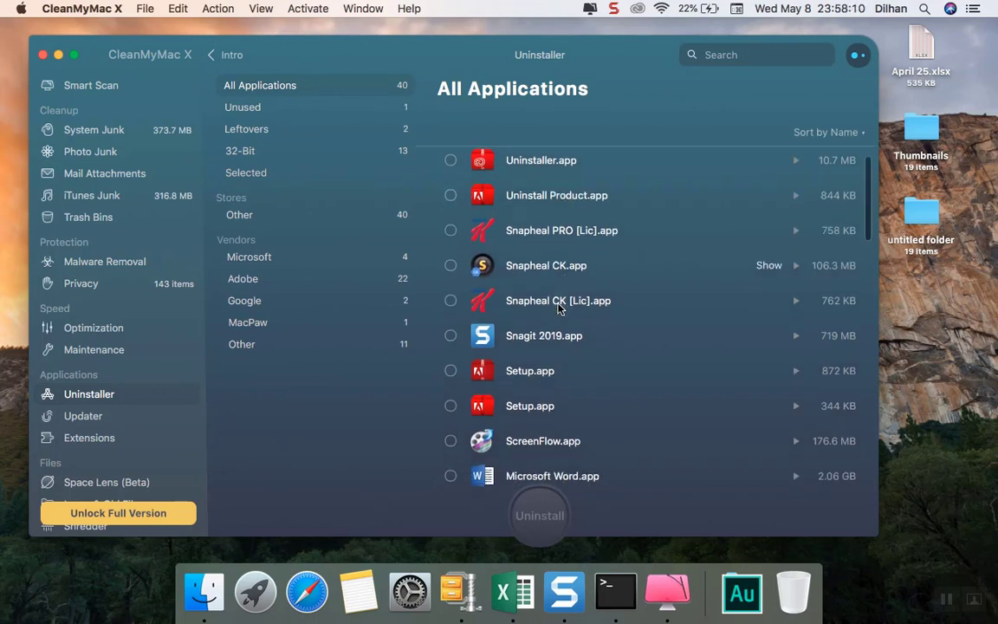
Step: Mark Snapheal PRO, Snapheal CK, iExplorer and AnyTrans for removal
click(450, 213)
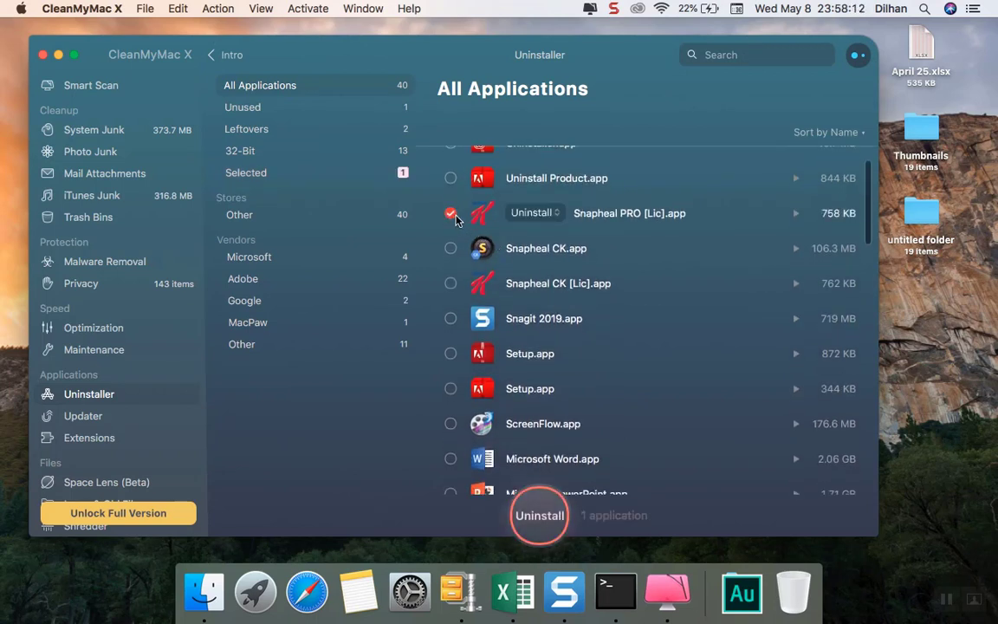
click(450, 284)
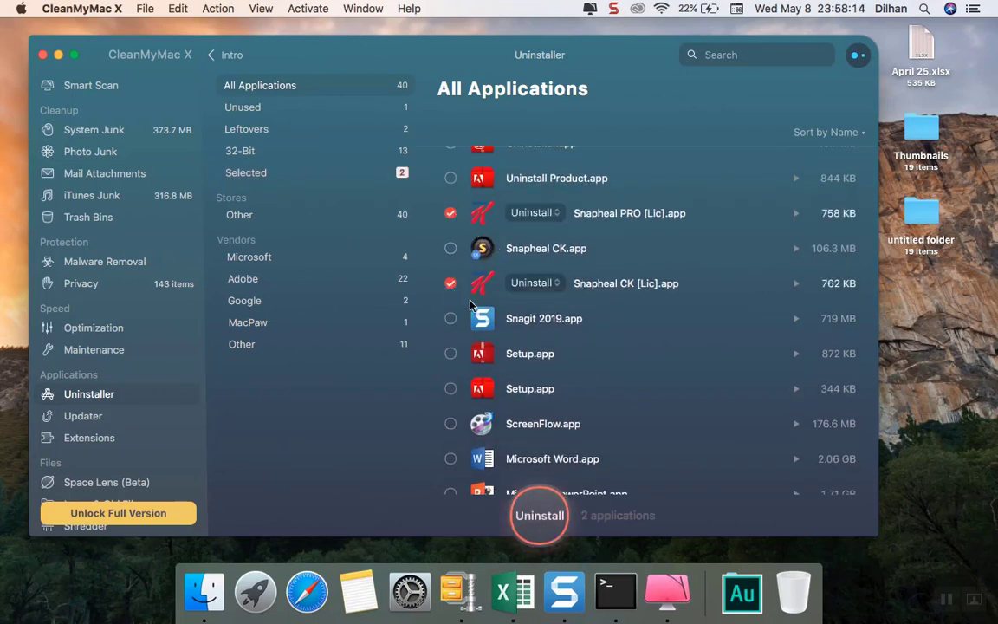
scroll(down, 3)
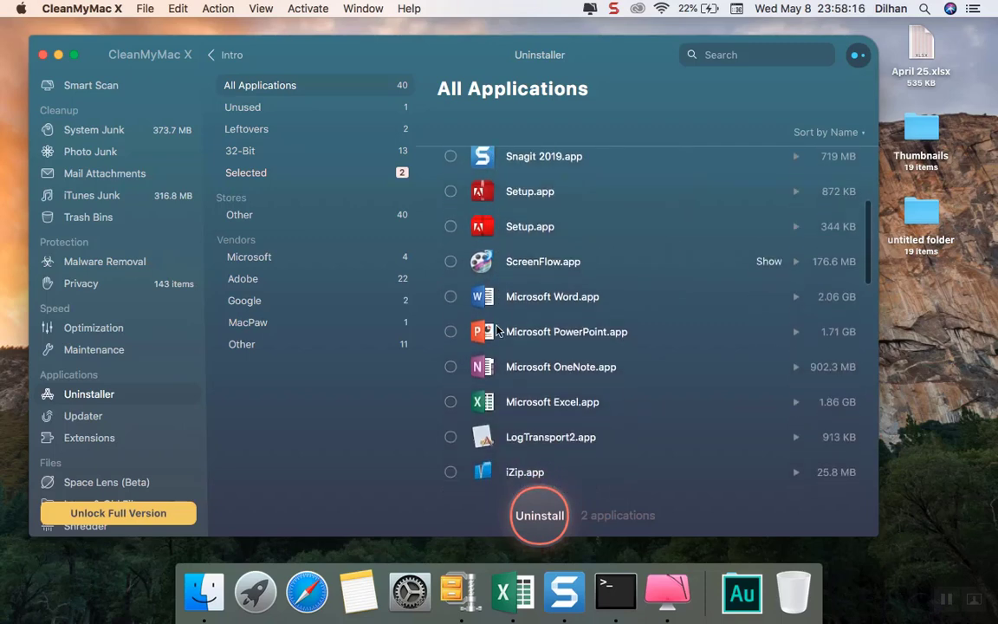
scroll(down, 3)
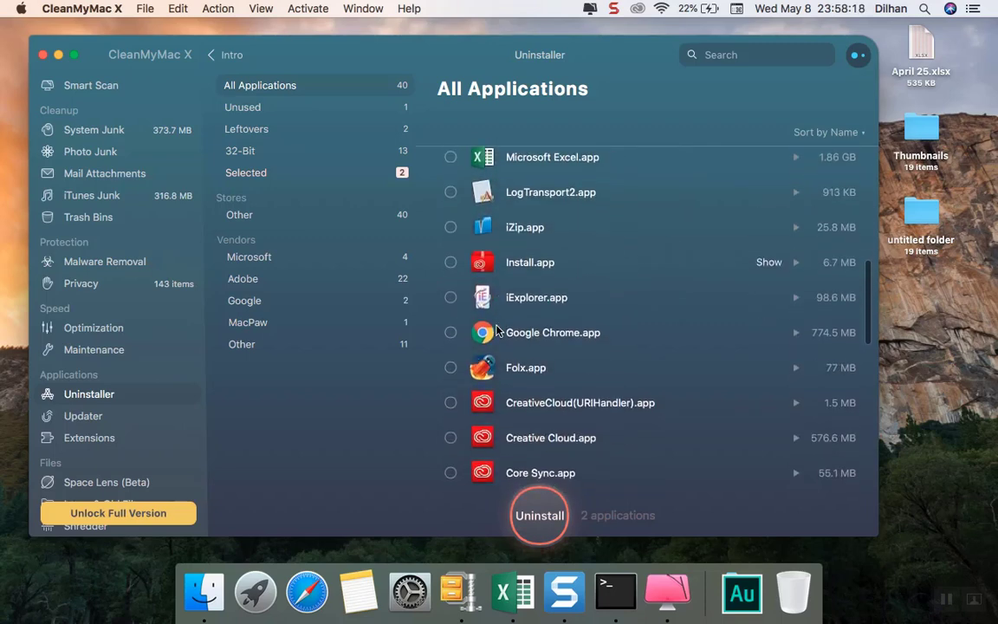
click(451, 225)
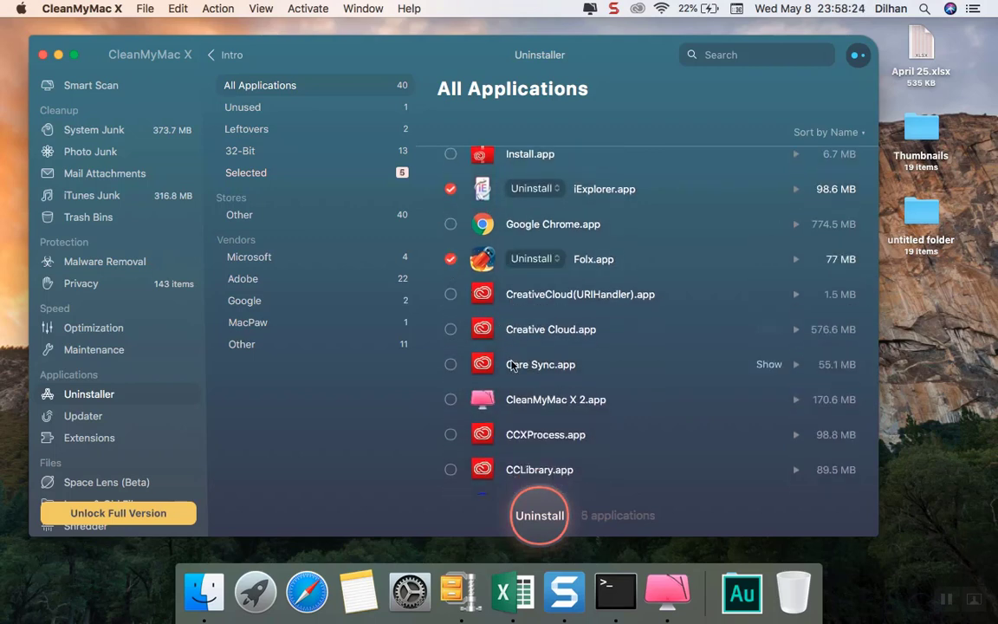
scroll(down, 3)
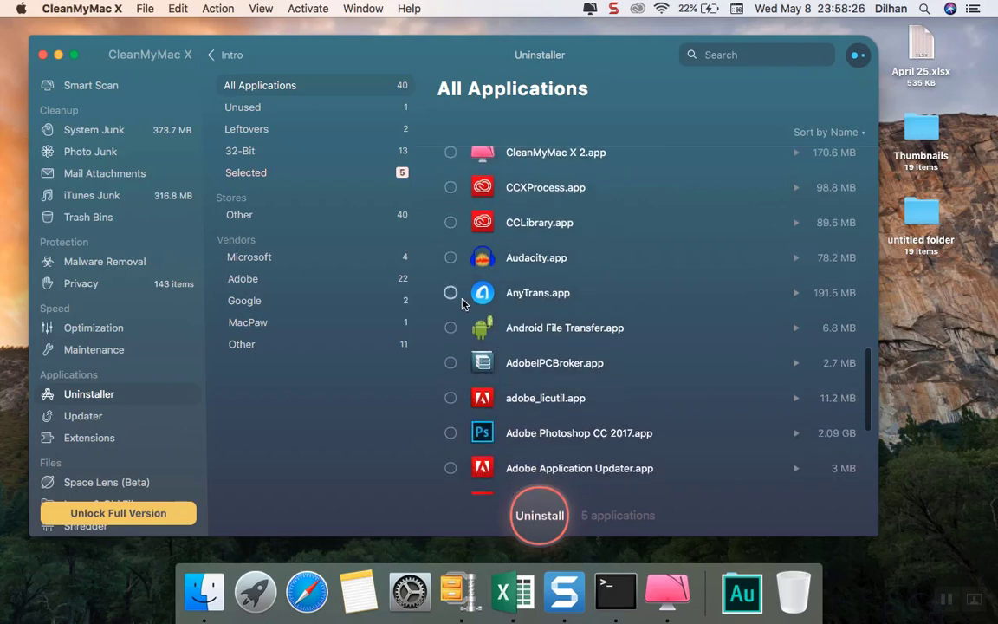
click(450, 291)
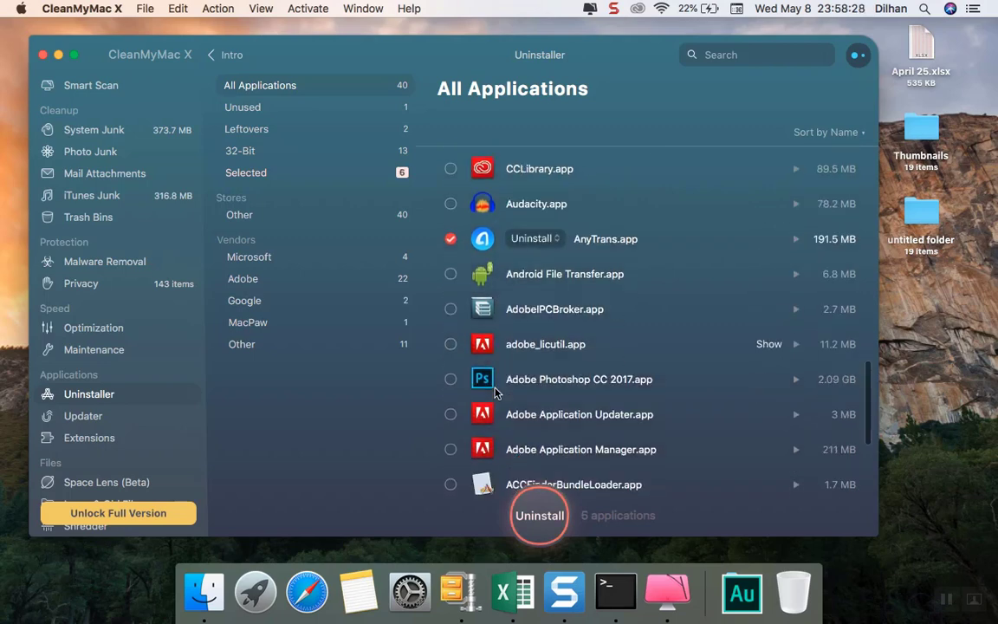
scroll(down, 3)
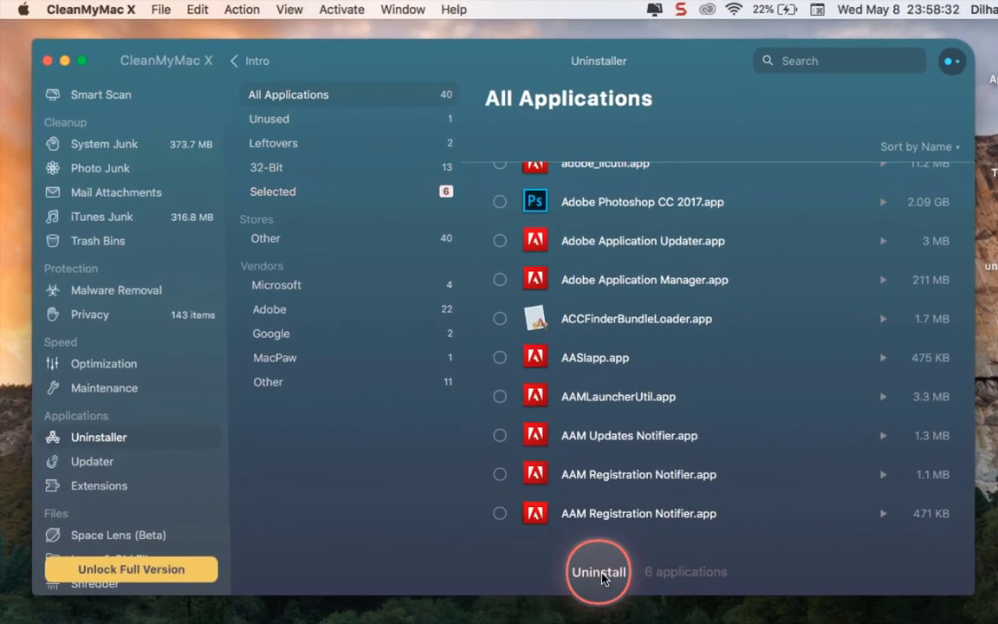
Step: Uninstall the six marked apps and dismiss the trial-over license prompt
click(597, 572)
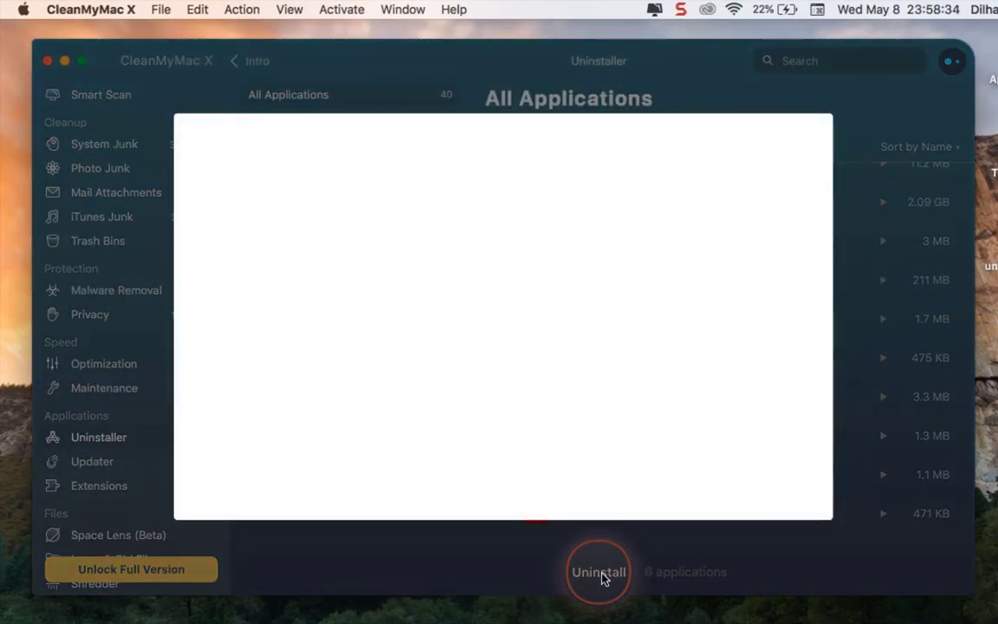
click(599, 572)
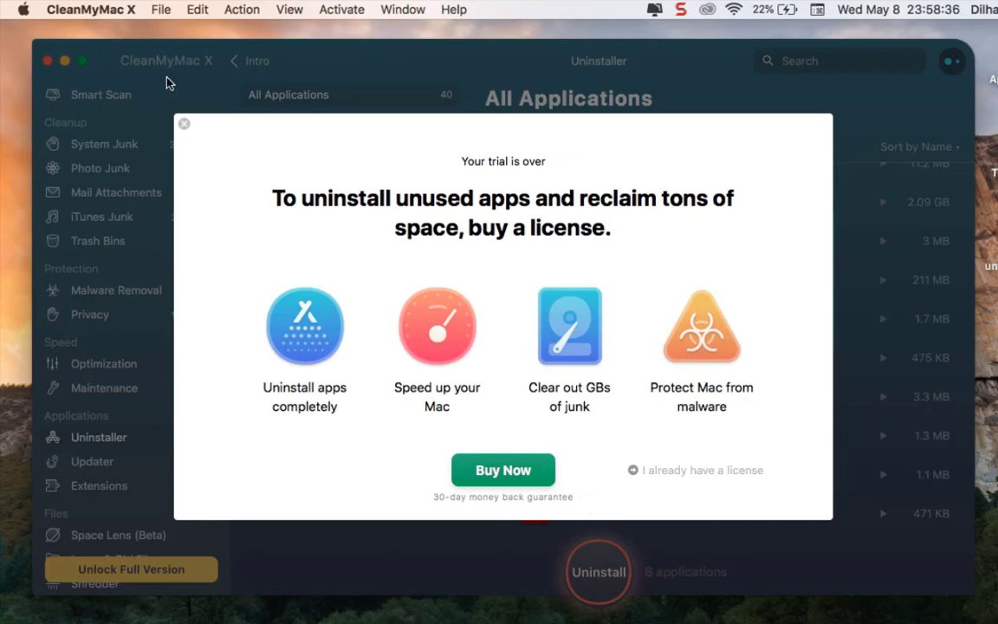
click(184, 123)
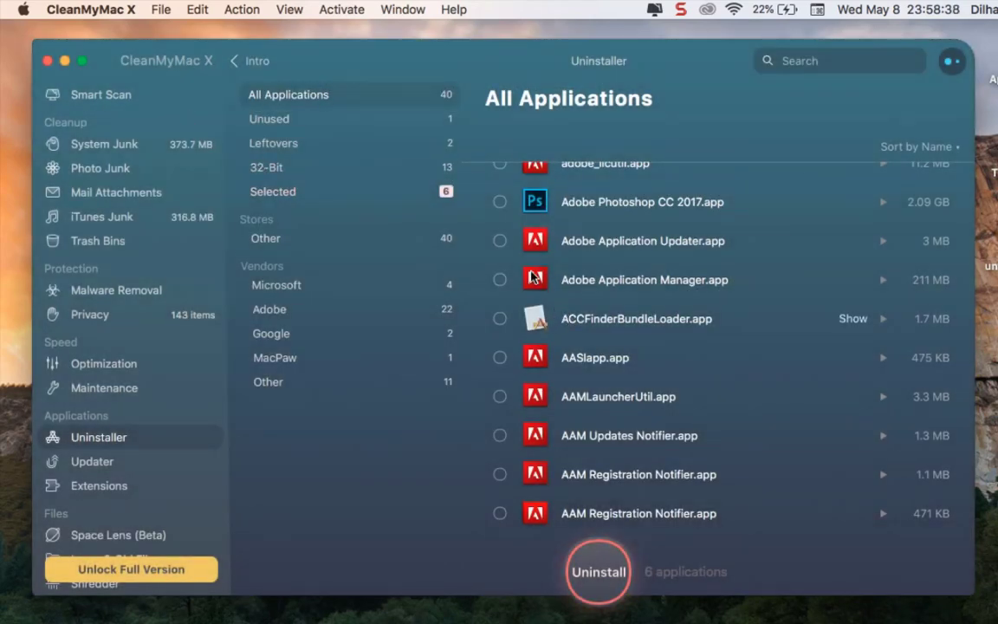